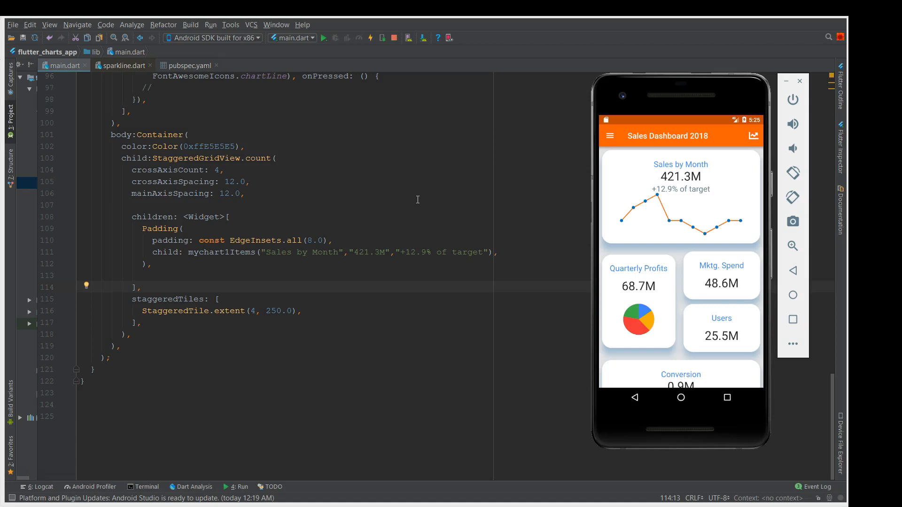
mouse_move(730, 157)
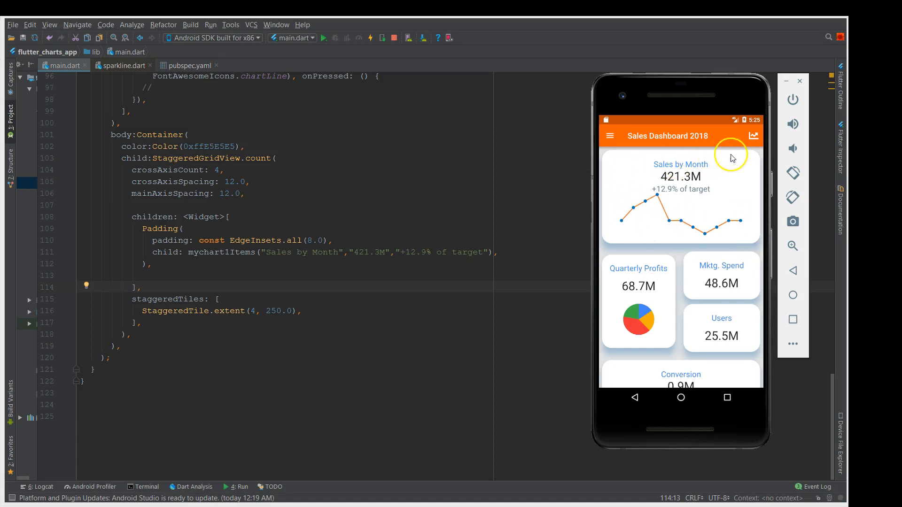
mouse_move(759, 338)
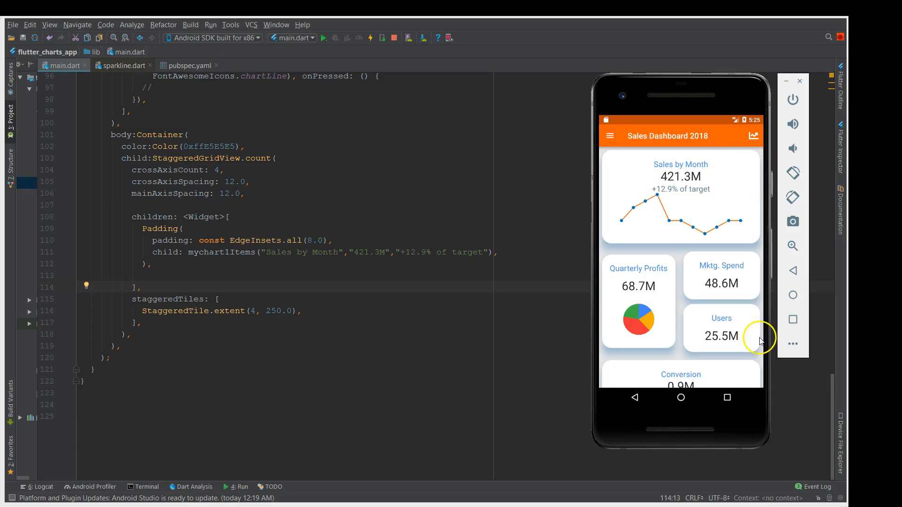
mouse_move(656, 206)
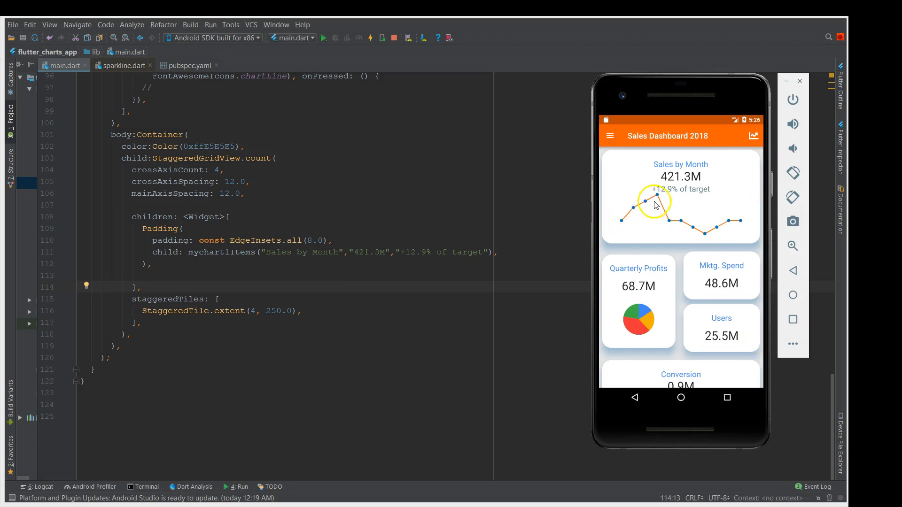
mouse_move(714, 346)
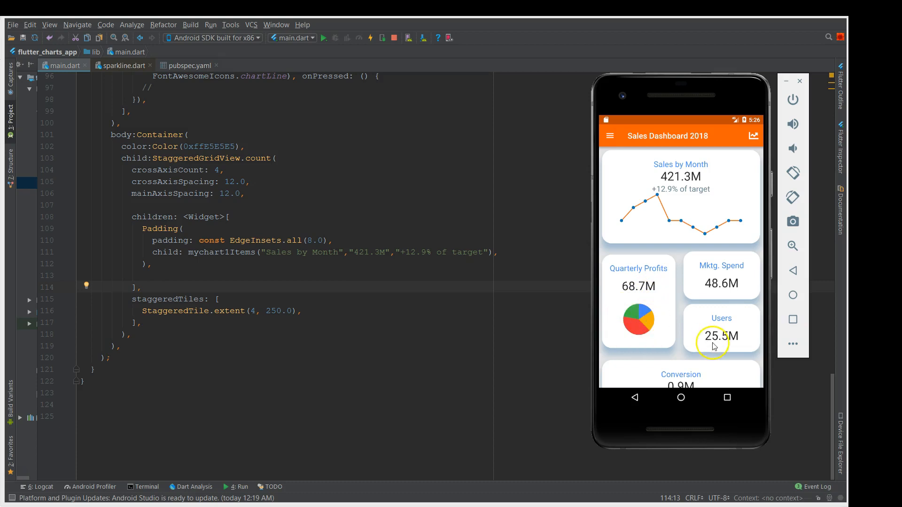
Scroll the emulator dashboard down to the Conversion tile and back up
scroll(down, 3)
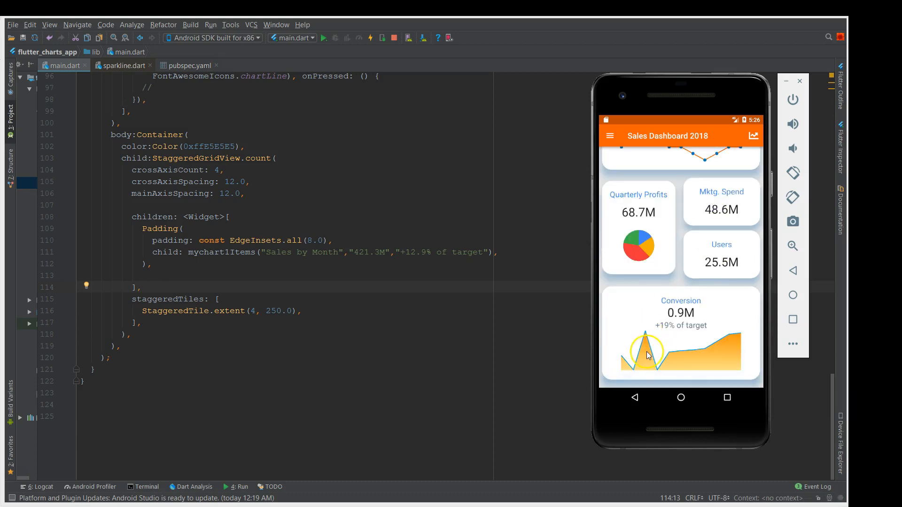
mouse_move(657, 375)
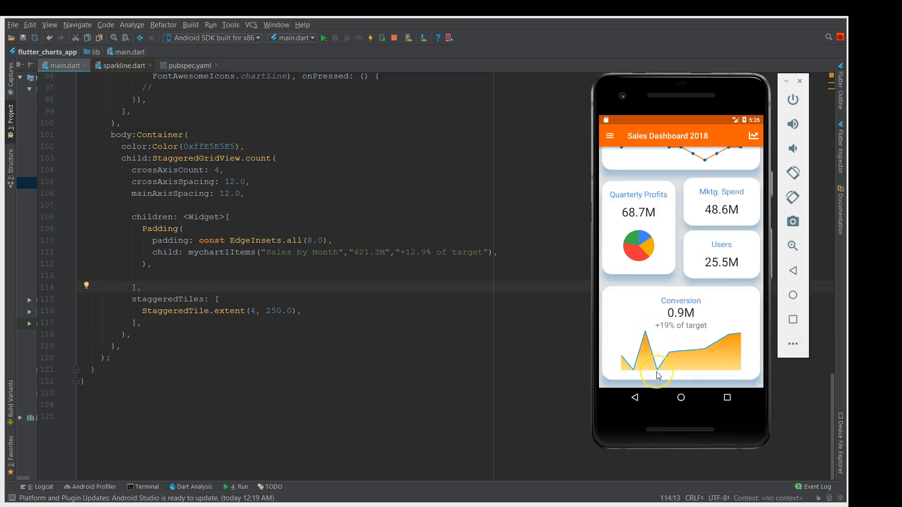
mouse_move(672, 255)
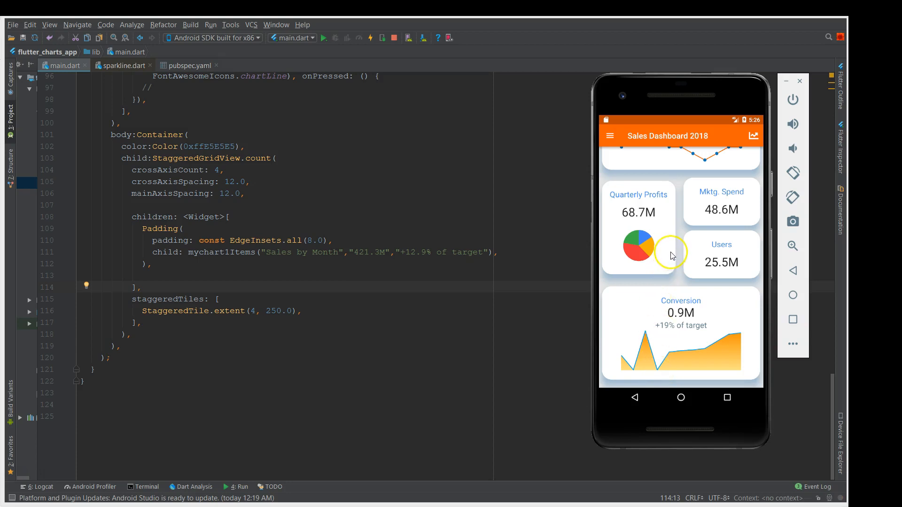
scroll(up, 3)
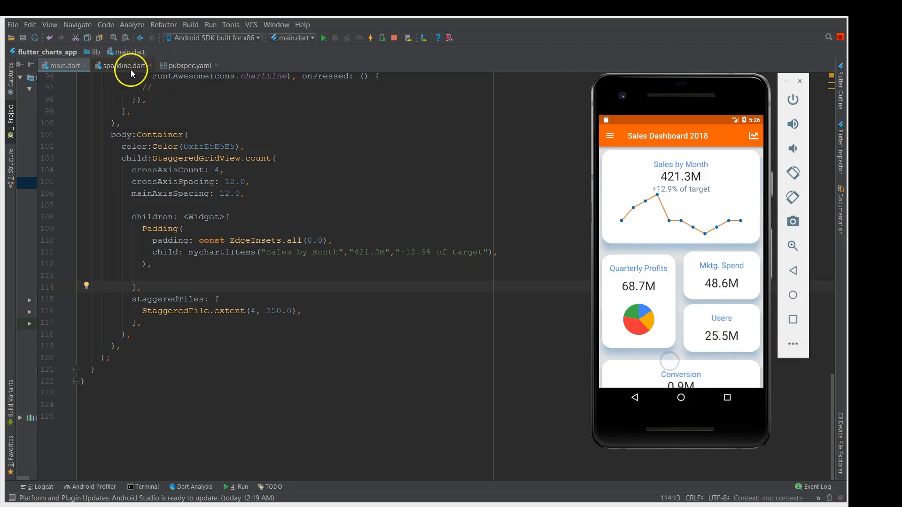
mouse_move(209, 109)
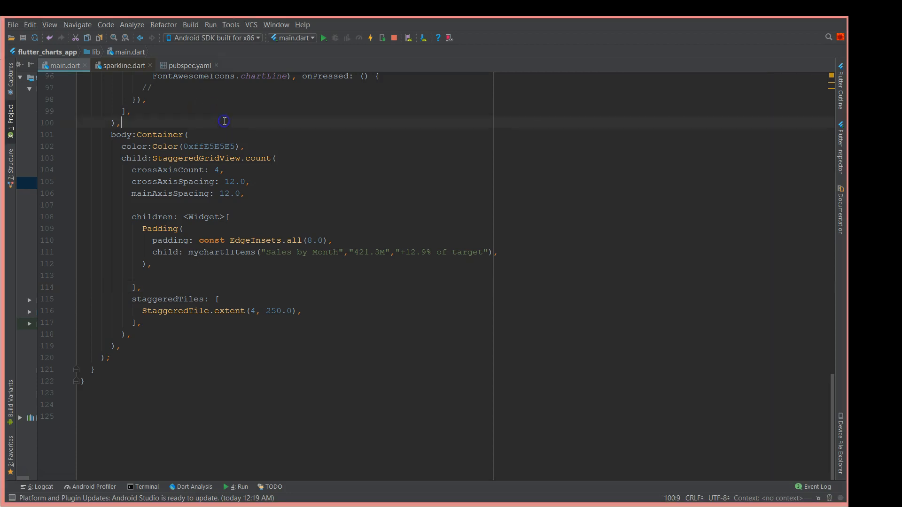
Show flutter_sparkline in pubspec.yaml's dependencies, then bring the emulator forward
click(188, 64)
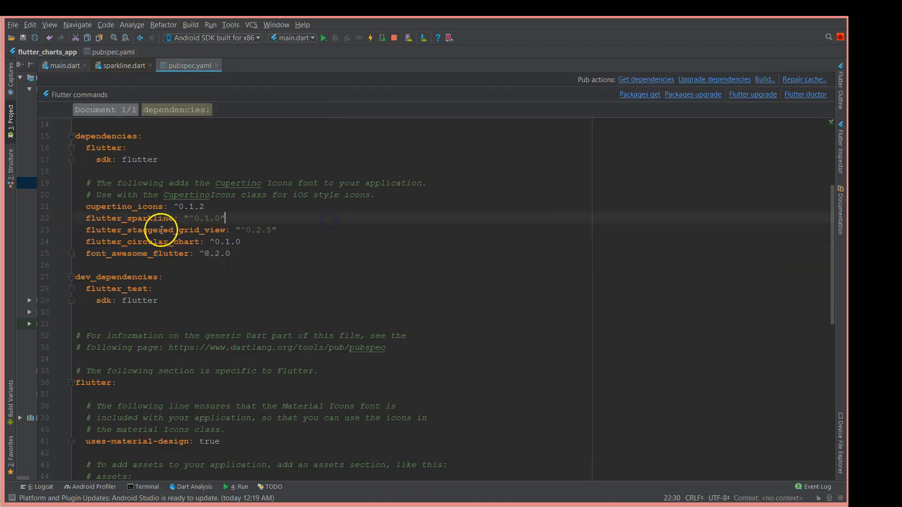
double_click(138, 218)
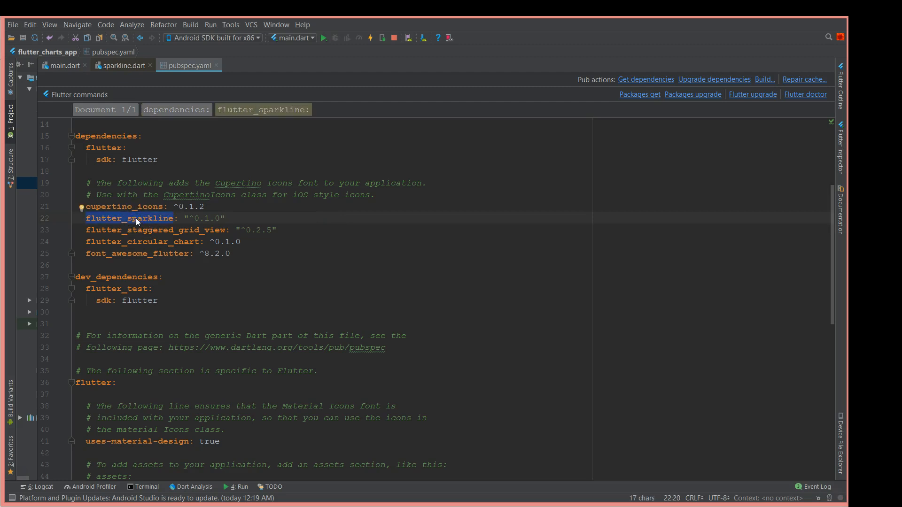
click(324, 37)
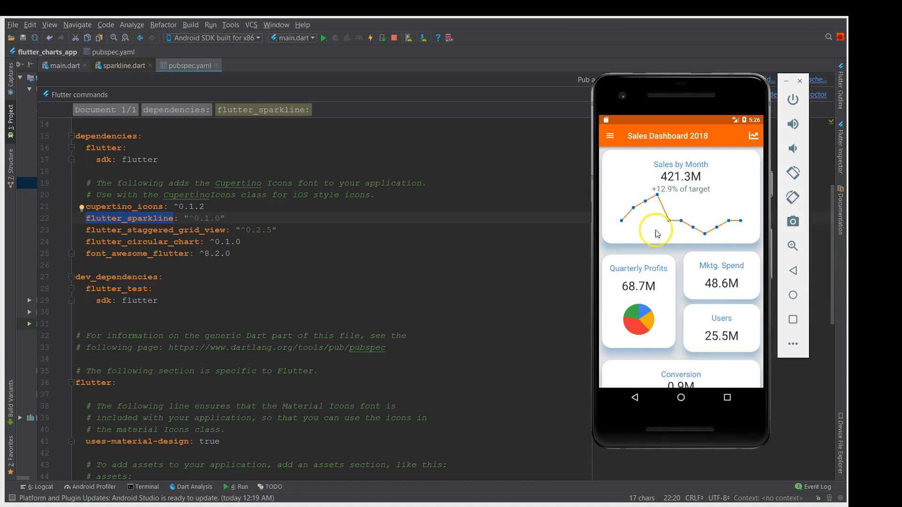
mouse_move(682, 251)
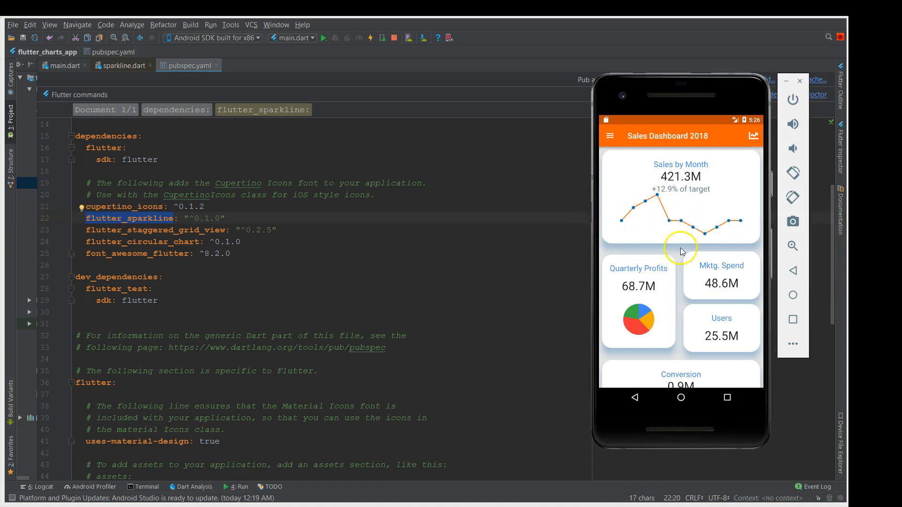
mouse_move(119, 244)
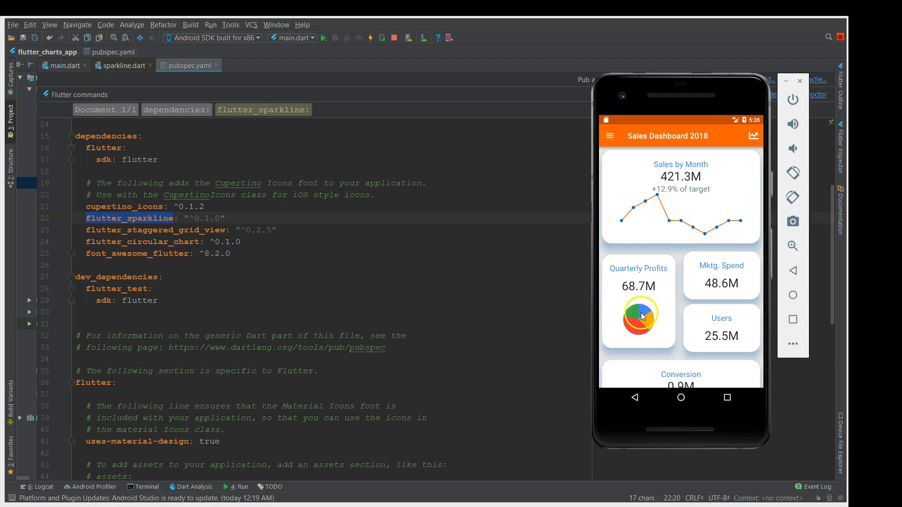
mouse_move(157, 254)
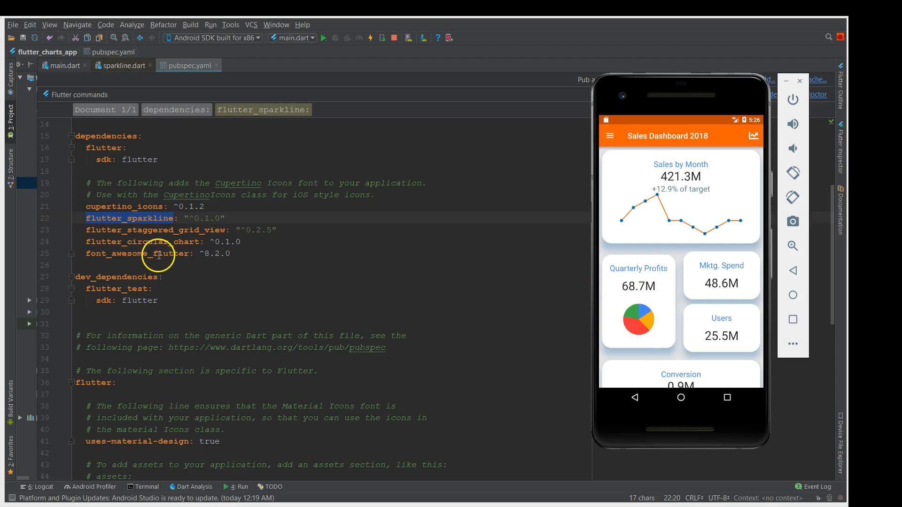
mouse_move(165, 232)
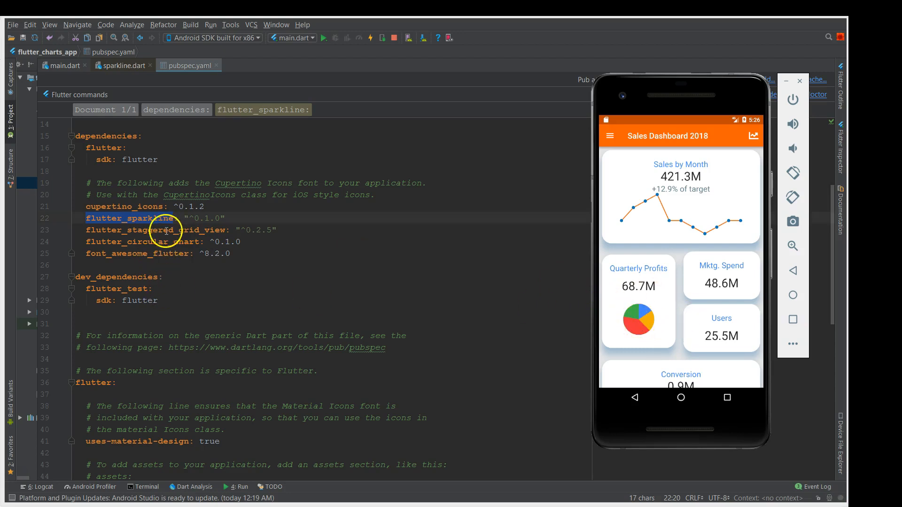
mouse_move(603, 168)
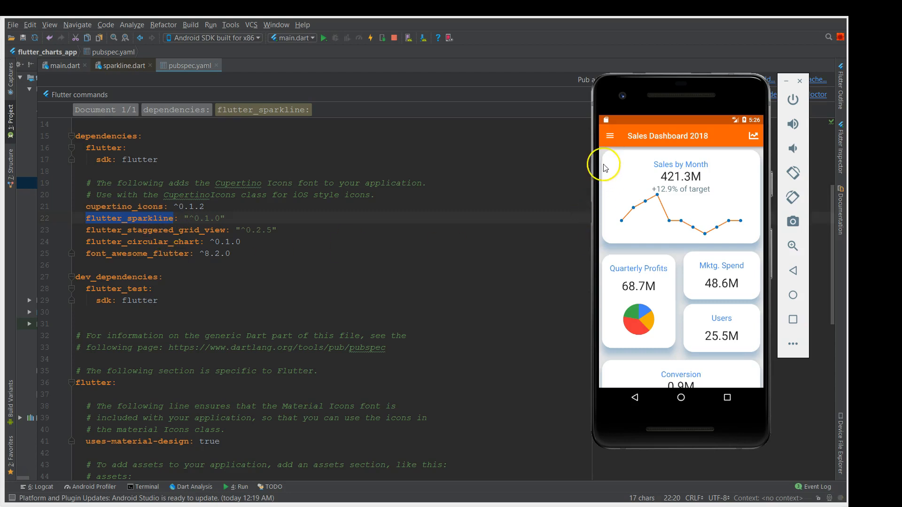
mouse_move(695, 175)
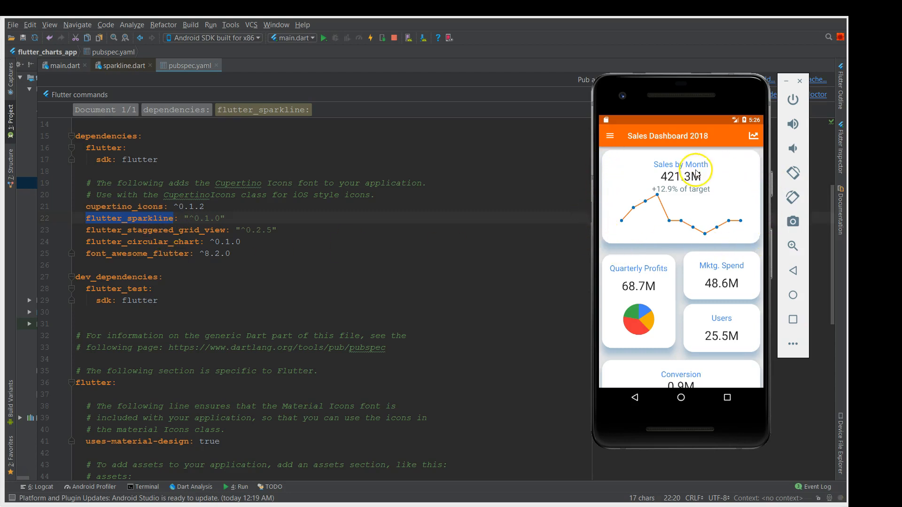
mouse_move(701, 266)
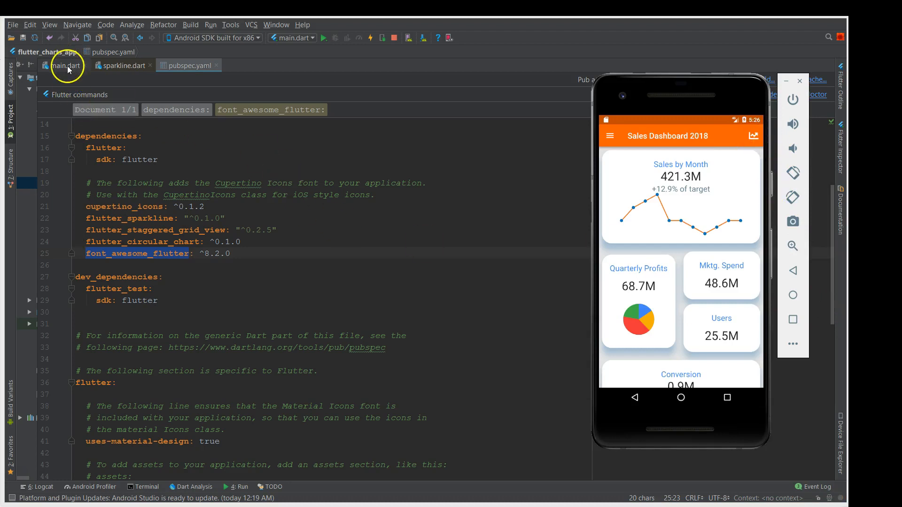
Return to main.dart's StaggeredGridView code with the emulator shown beside it
click(65, 65)
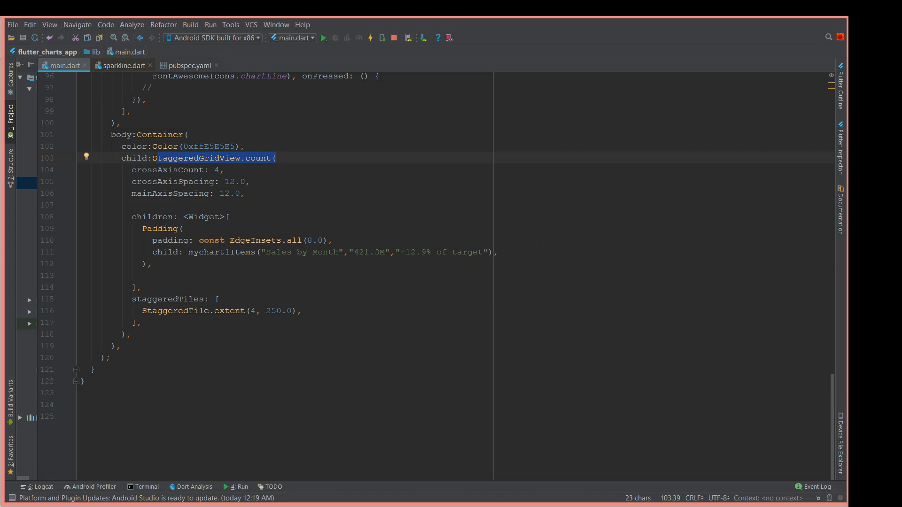
click(324, 38)
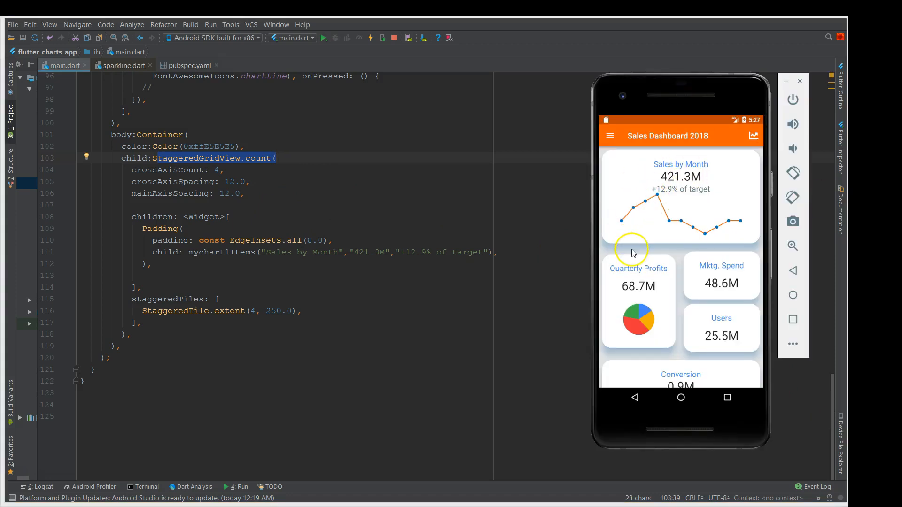
mouse_move(632, 253)
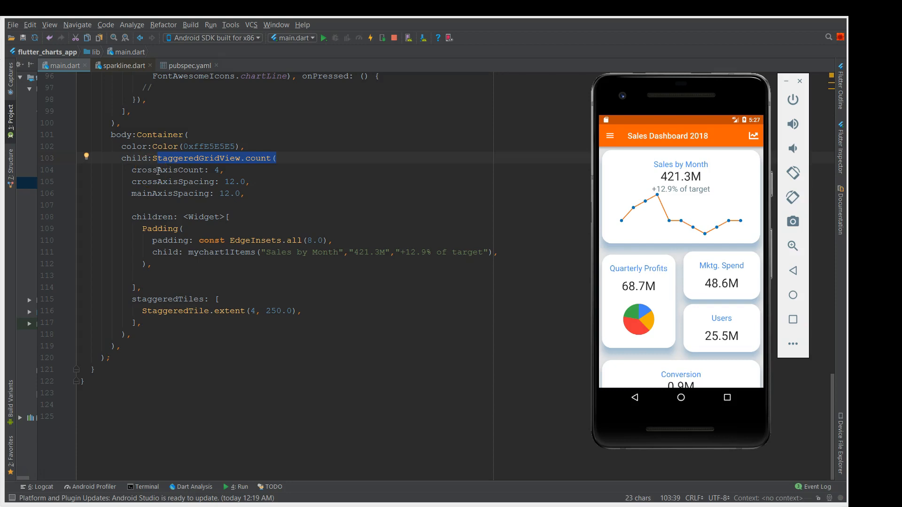
mouse_move(165, 170)
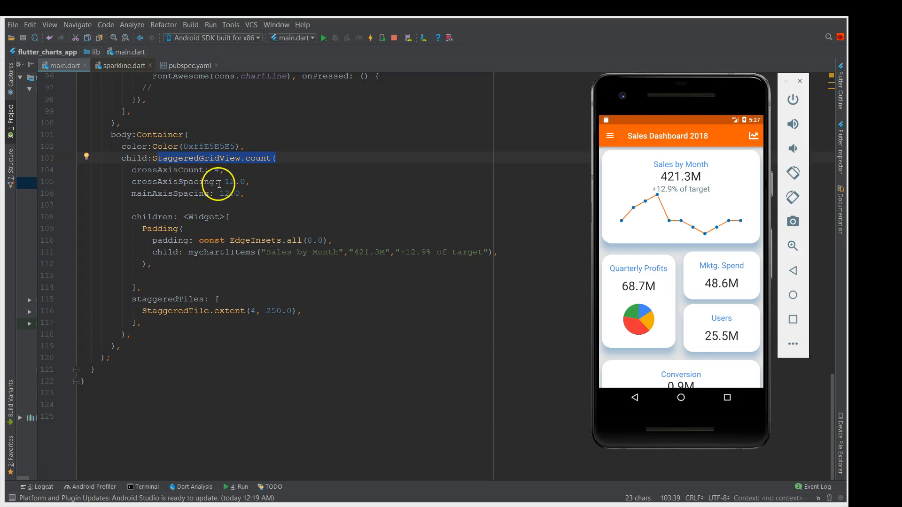
mouse_move(675, 255)
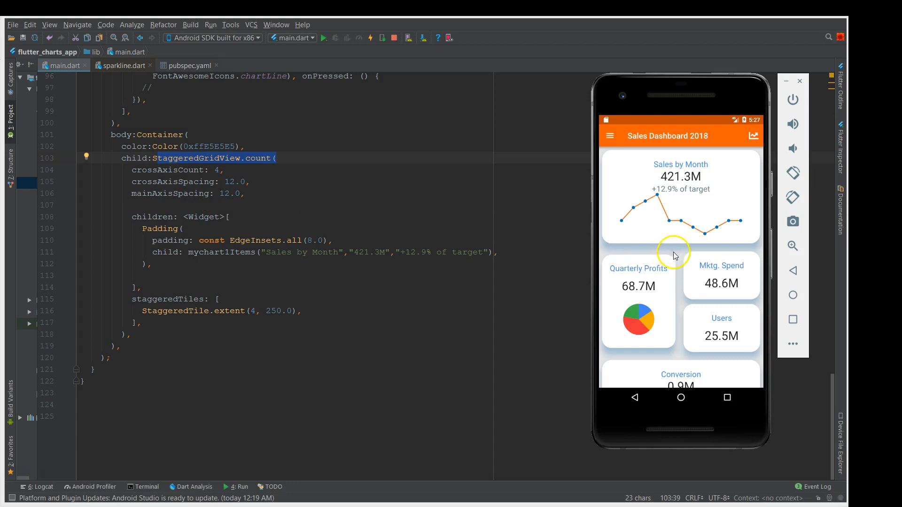
mouse_move(639, 254)
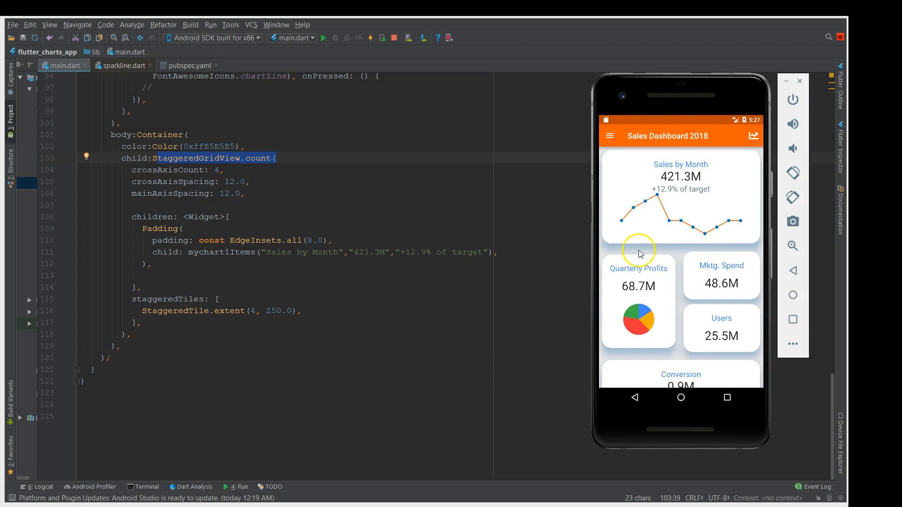
mouse_move(167, 170)
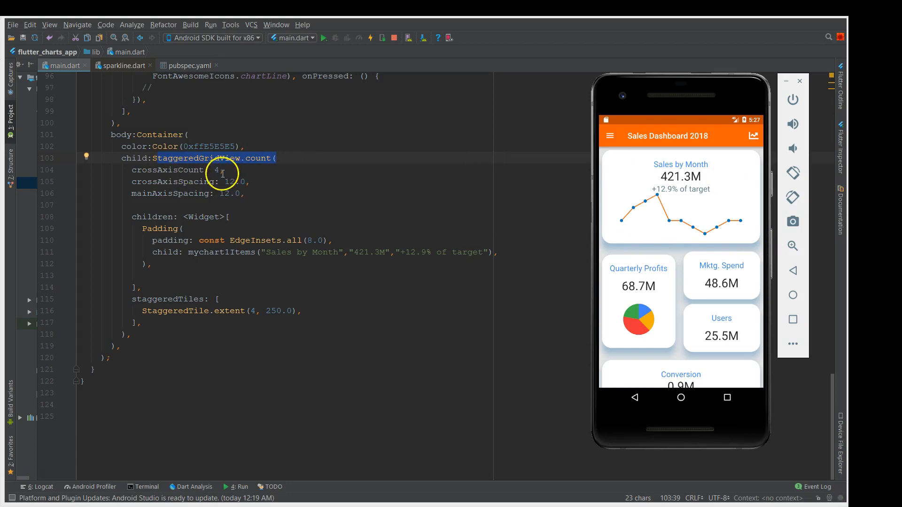
mouse_move(615, 235)
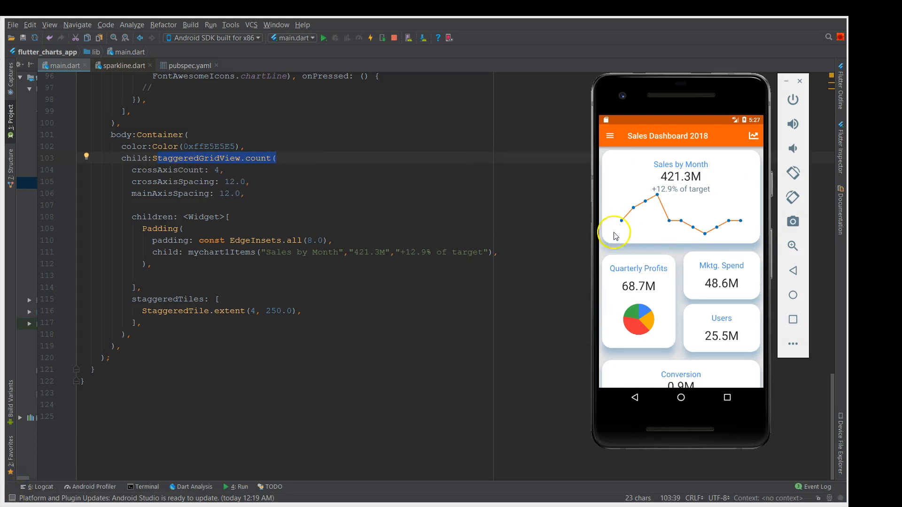
mouse_move(622, 226)
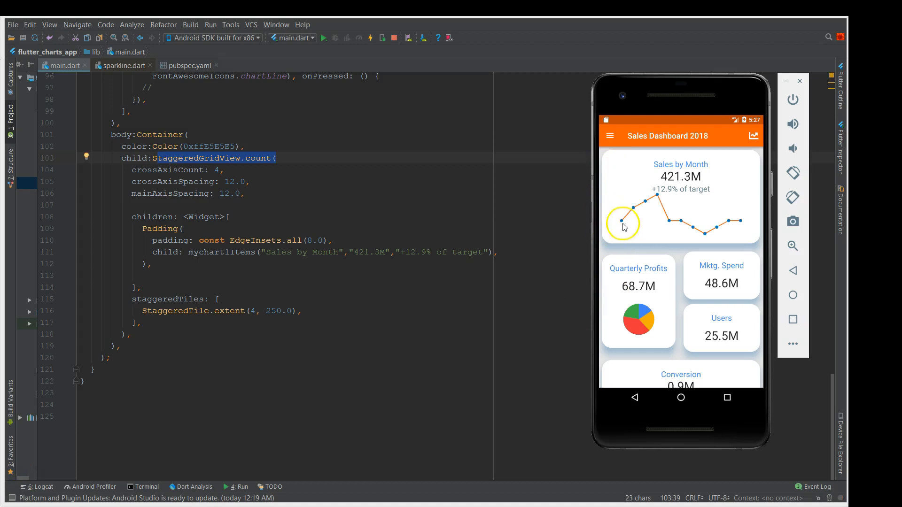
mouse_move(756, 221)
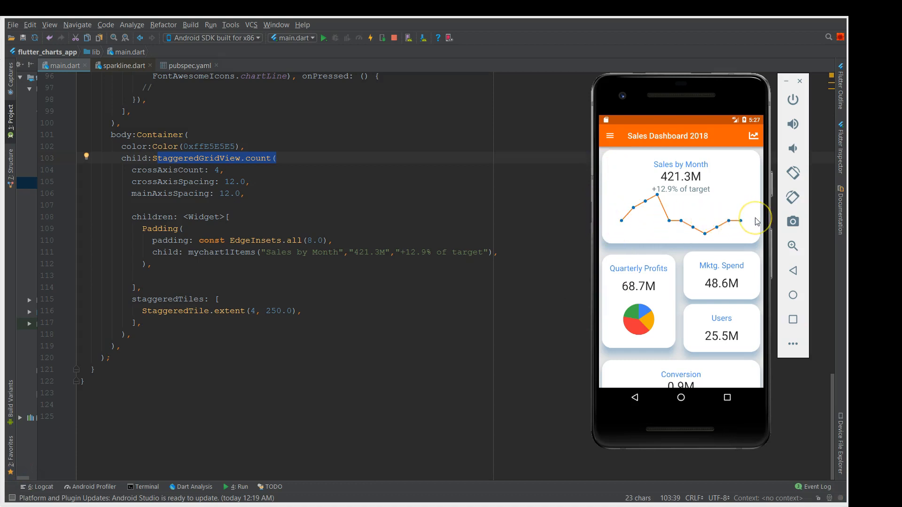
mouse_move(217, 200)
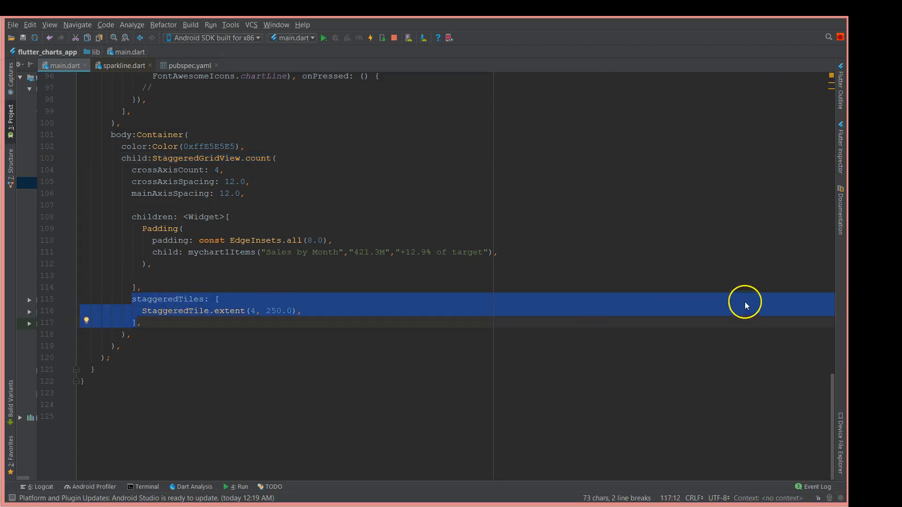
Bring the emulator forward and scroll down to the Conversion tile's amber chart
click(324, 37)
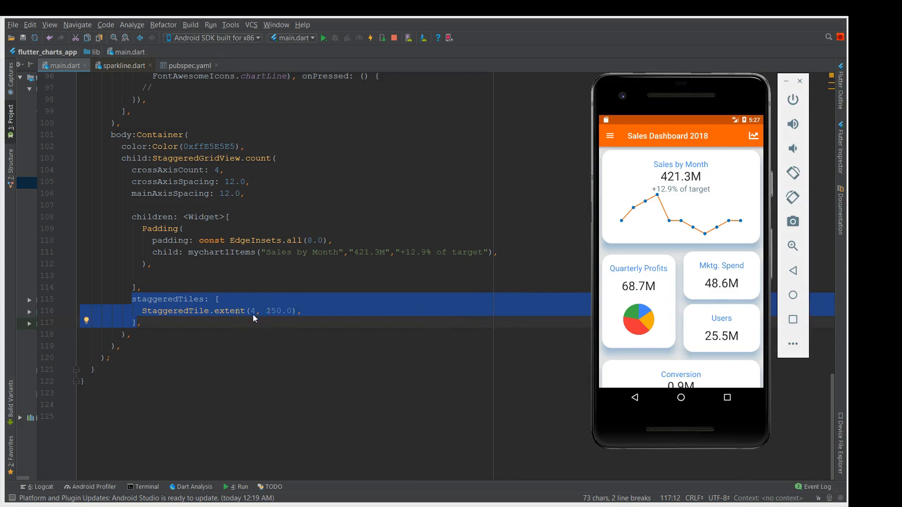
mouse_move(331, 319)
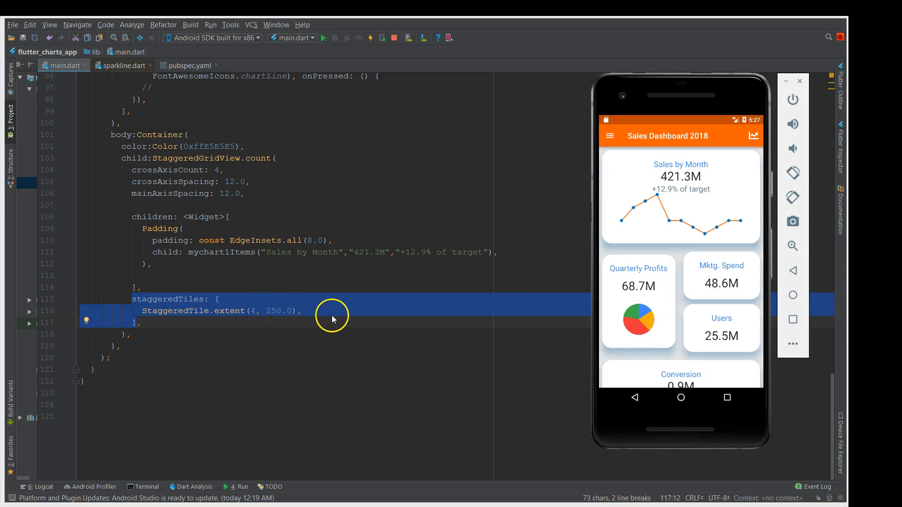
mouse_move(541, 325)
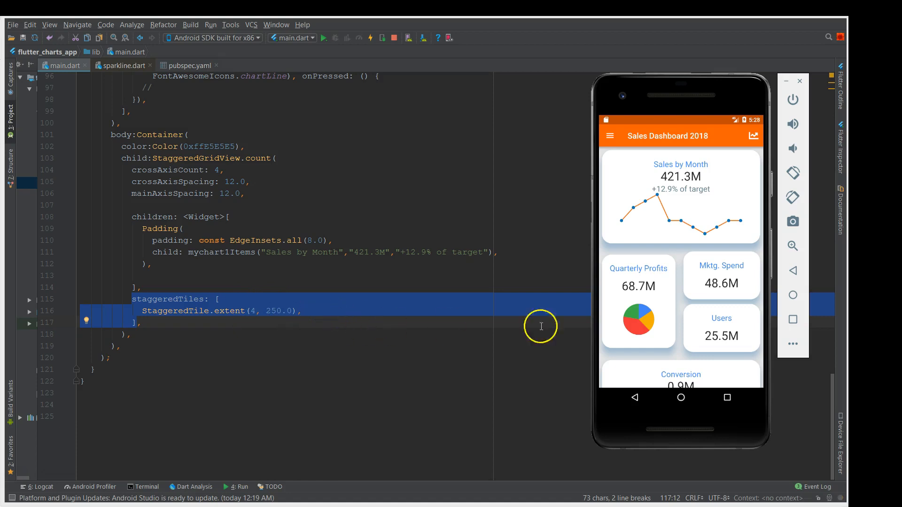
mouse_move(615, 157)
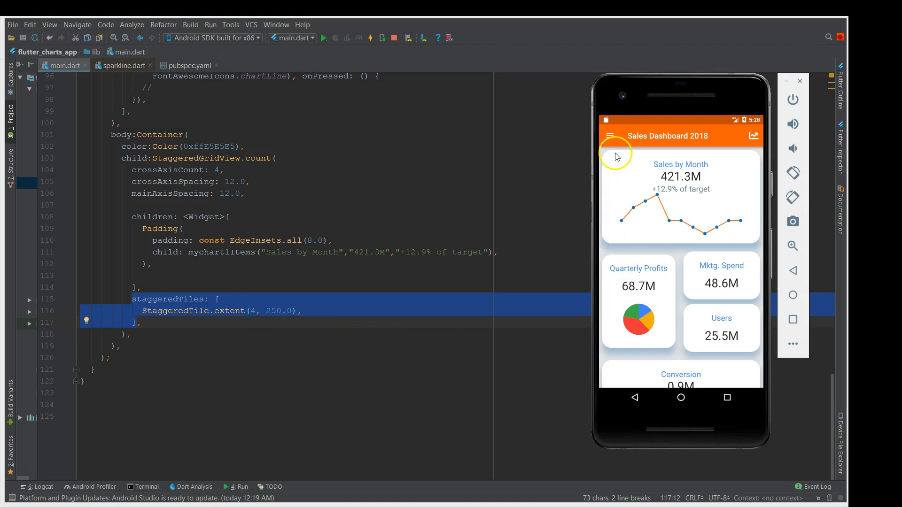
mouse_move(622, 247)
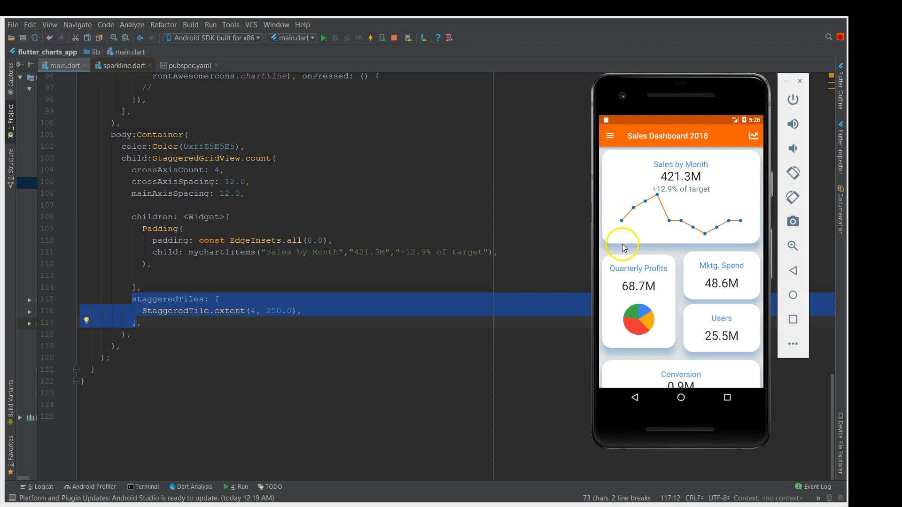
mouse_move(604, 157)
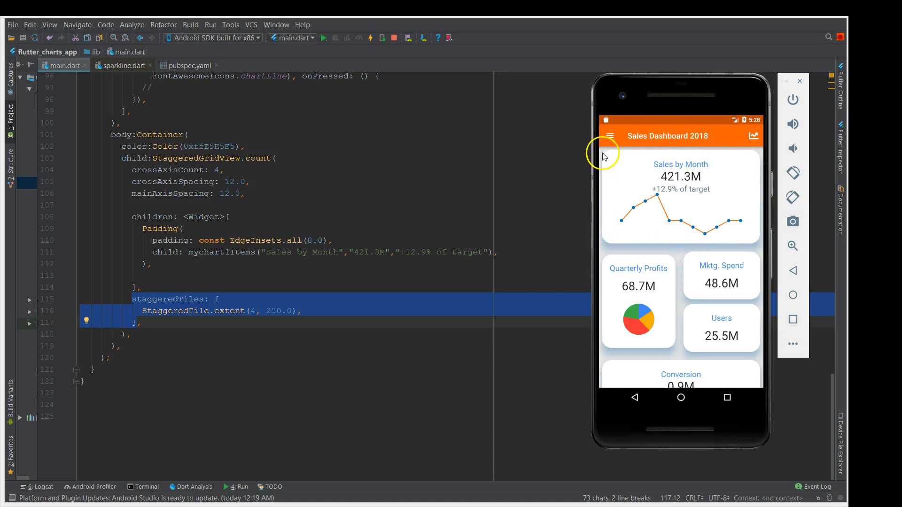
mouse_move(604, 247)
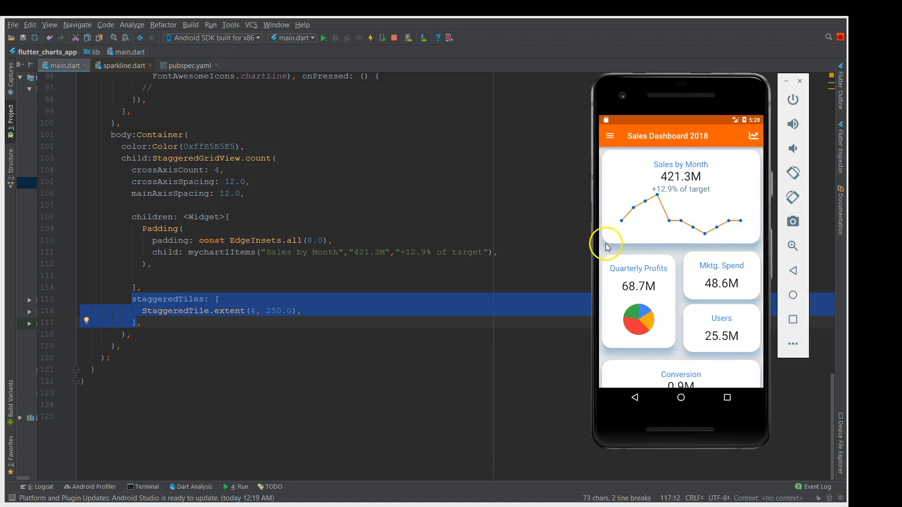
mouse_move(758, 181)
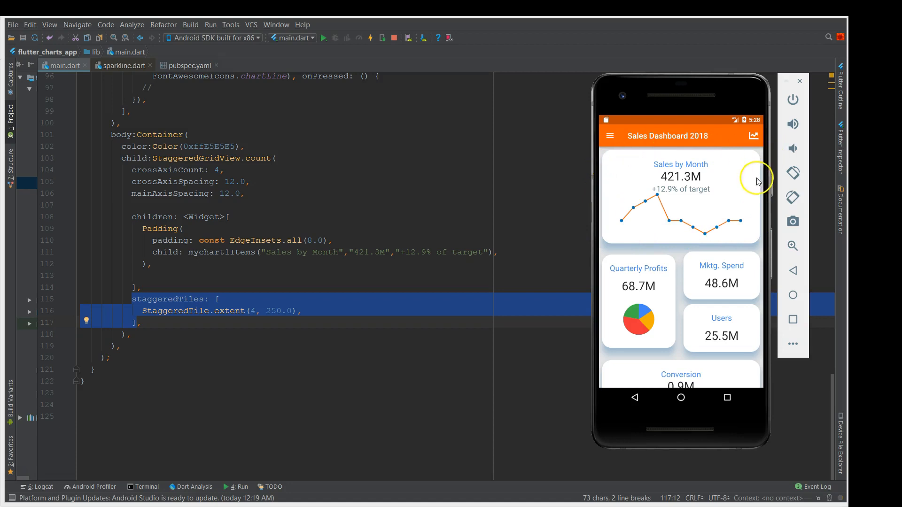
mouse_move(721, 228)
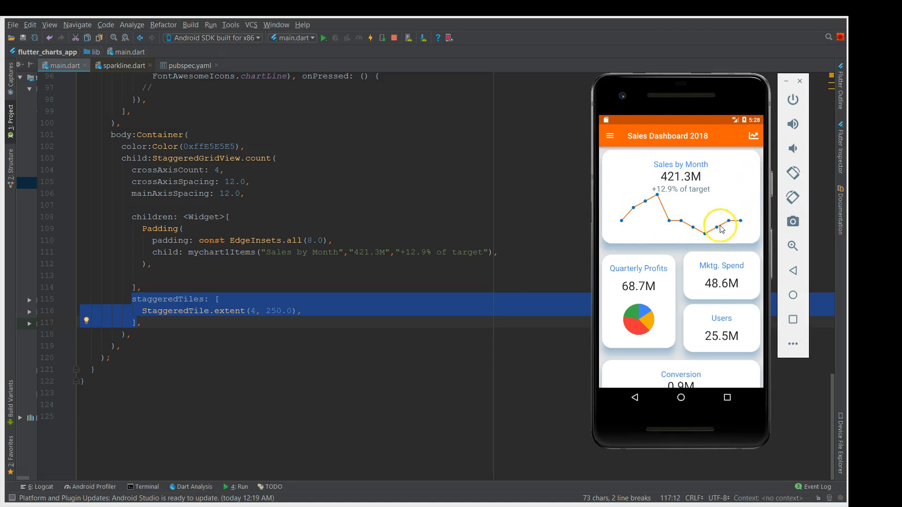
mouse_move(654, 347)
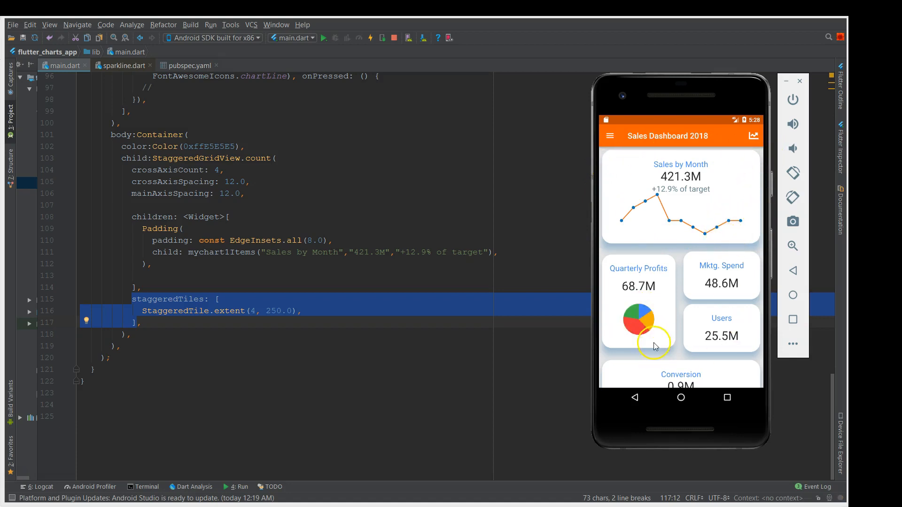
scroll(down, 3)
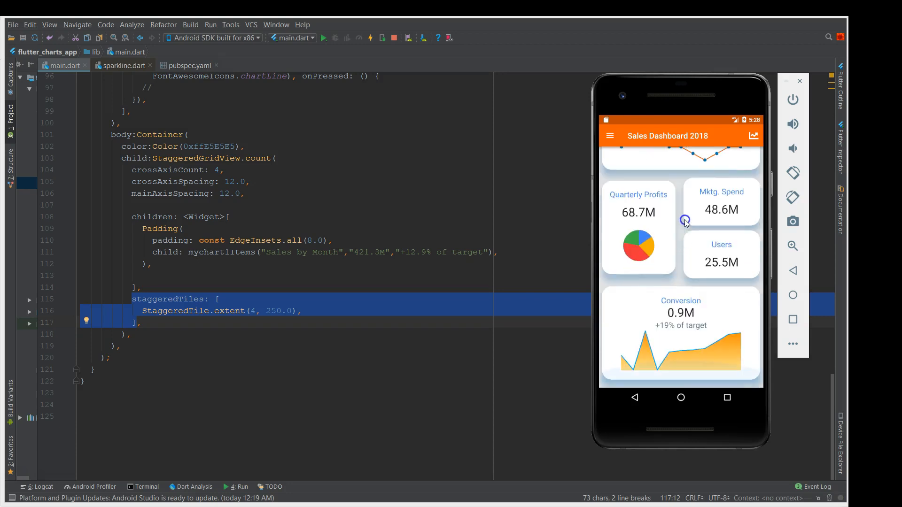
mouse_move(702, 326)
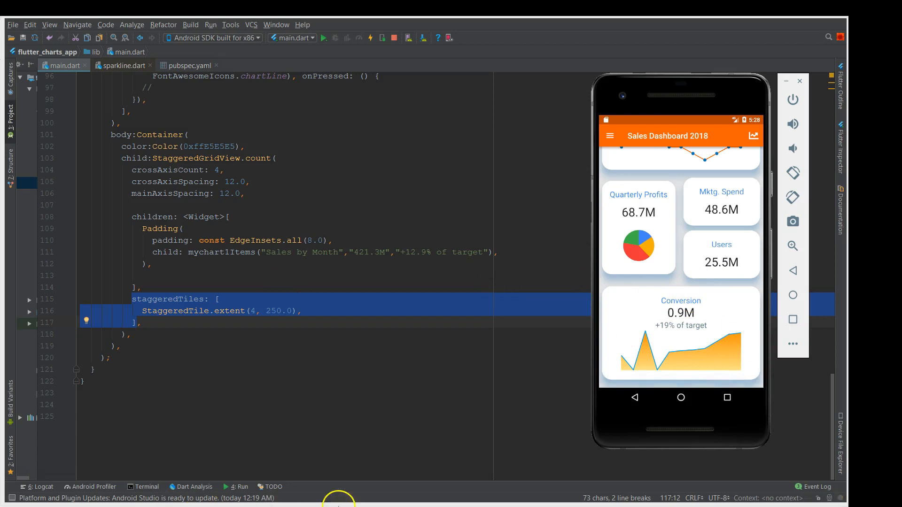
mouse_move(23, 477)
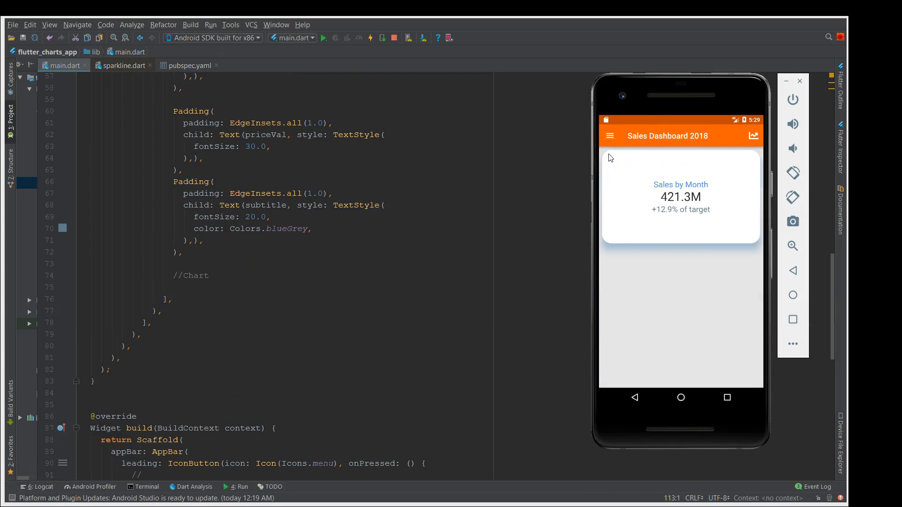
mouse_move(759, 247)
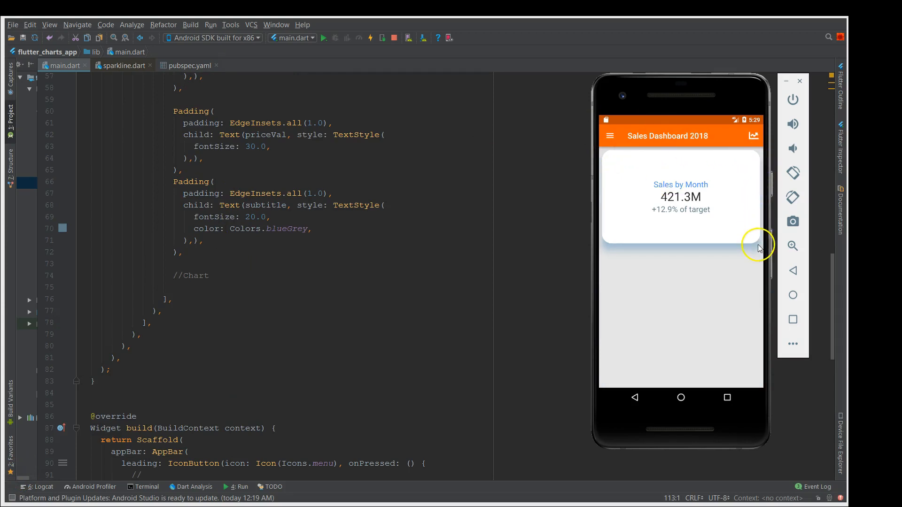
mouse_move(650, 207)
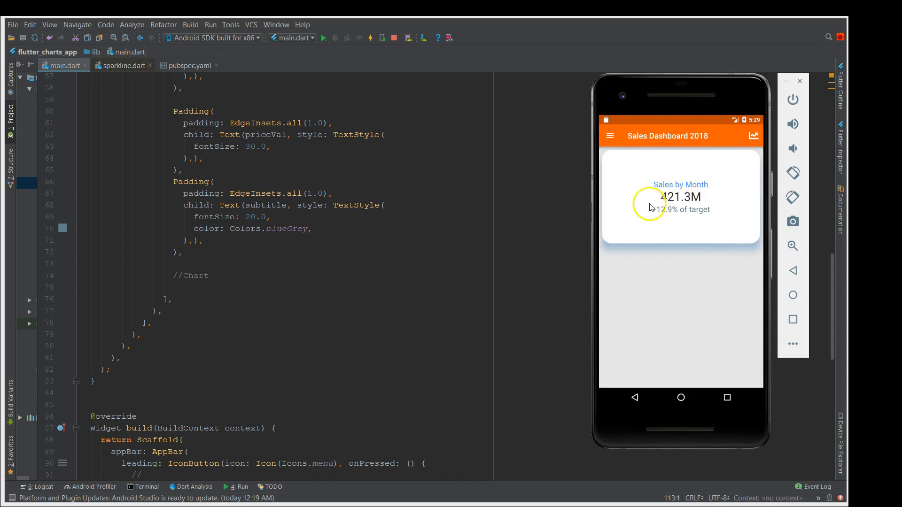
mouse_move(728, 222)
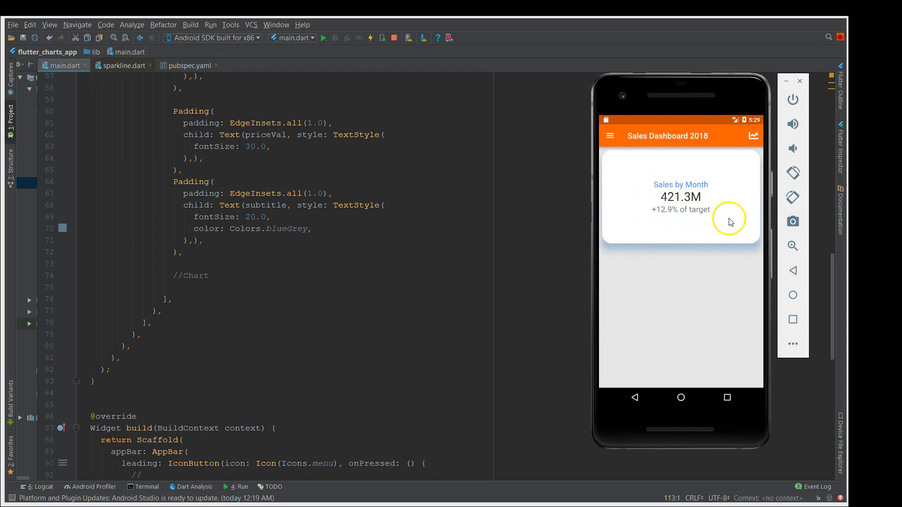
mouse_move(188, 290)
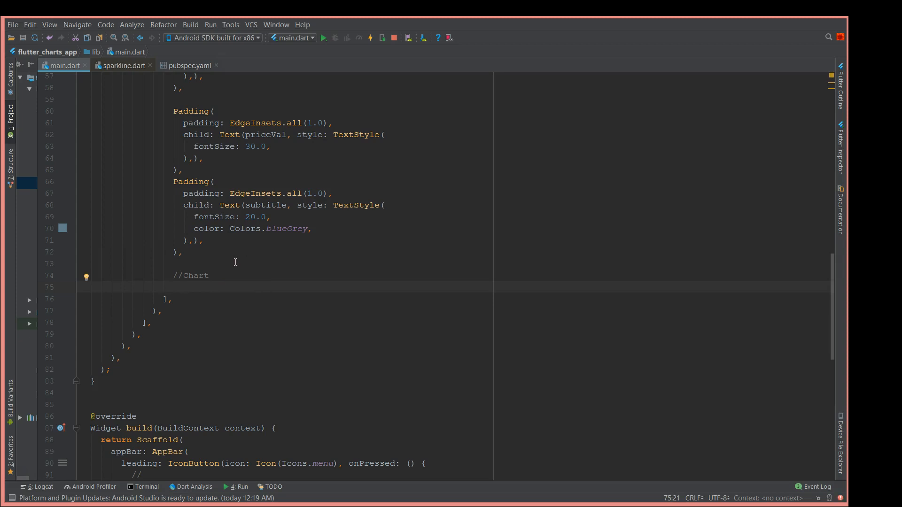
Add an empty child: new Sparkline( ) call under the //Chart comment
text(chi)
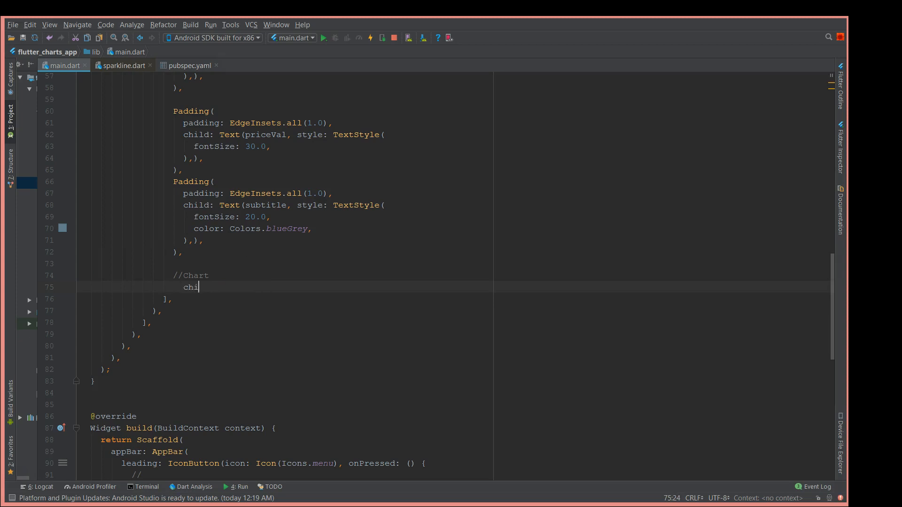
text(ld:new)
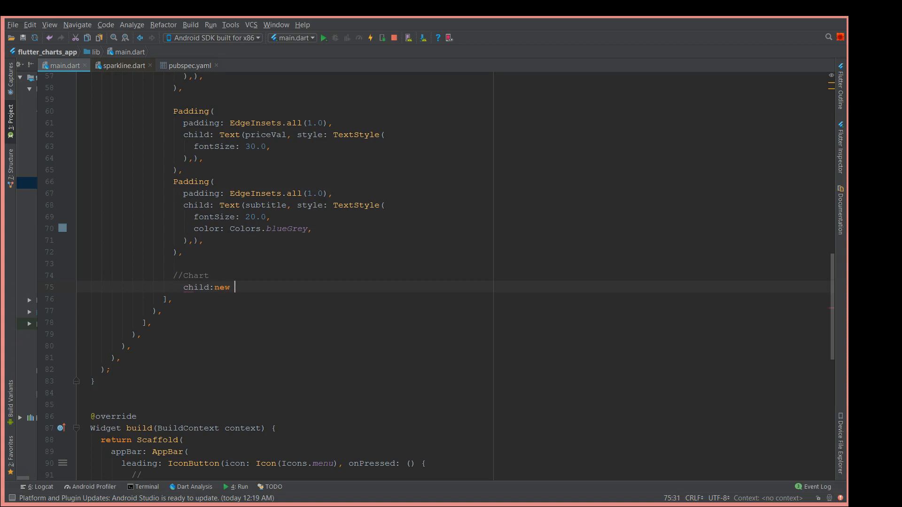
text(Sparkline)
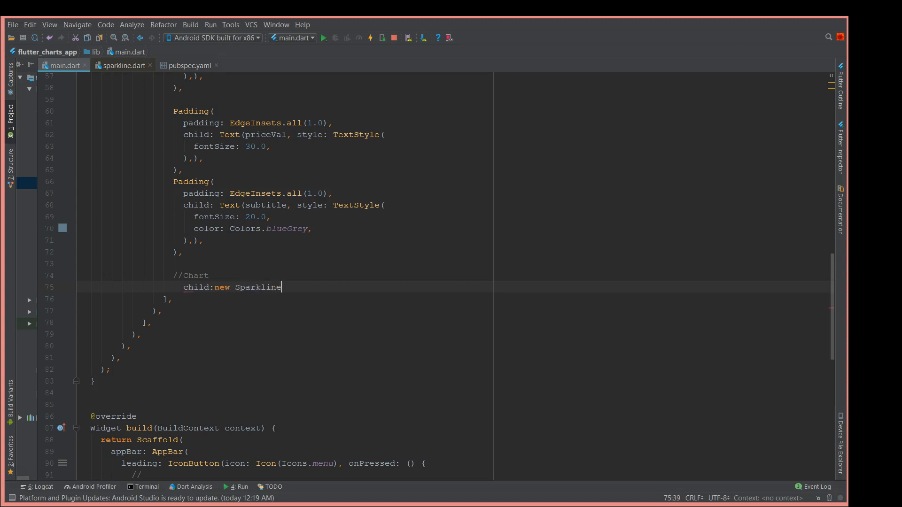
text(()
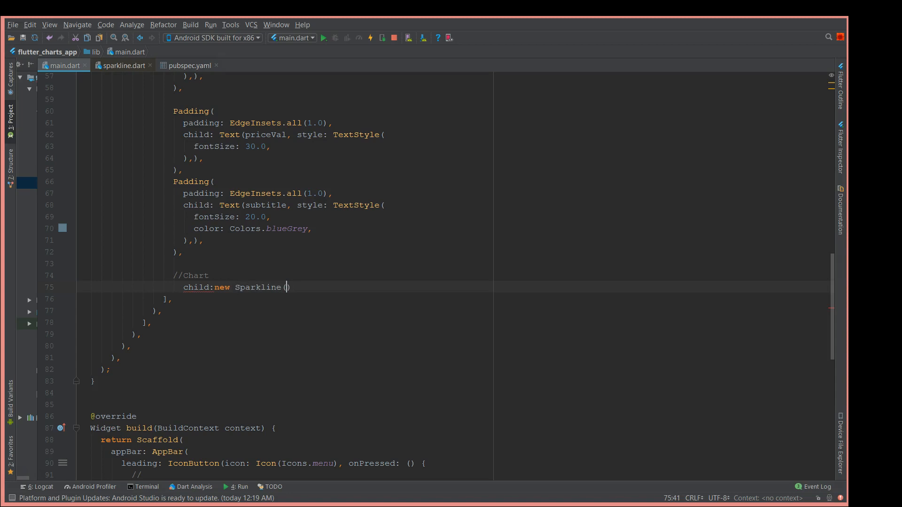
key(Enter)
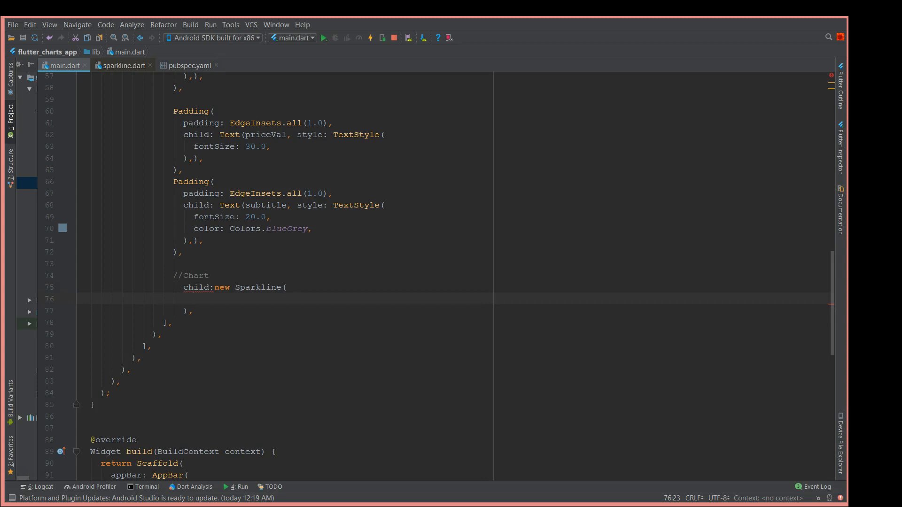
scroll(up, 3)
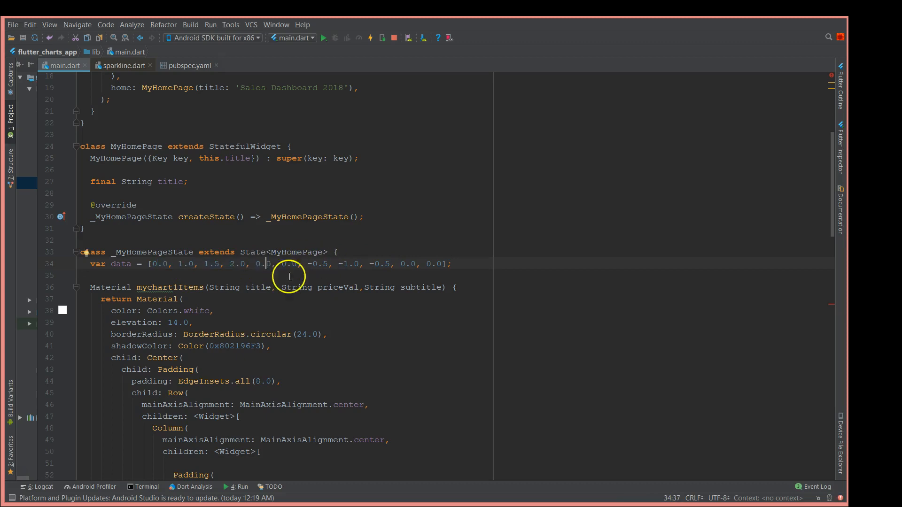
Give the Sparkline data: data and a lineColor: Color(0xffff6101)
scroll(down, 3)
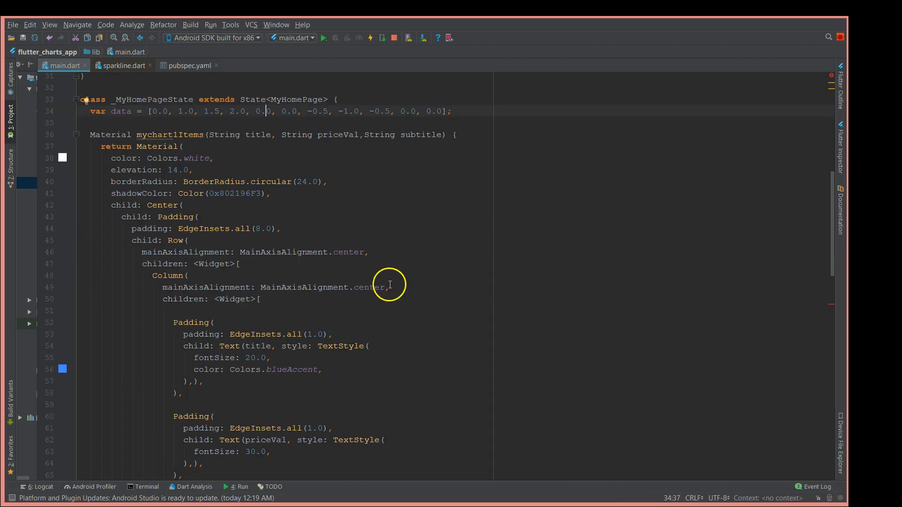
scroll(down, 3)
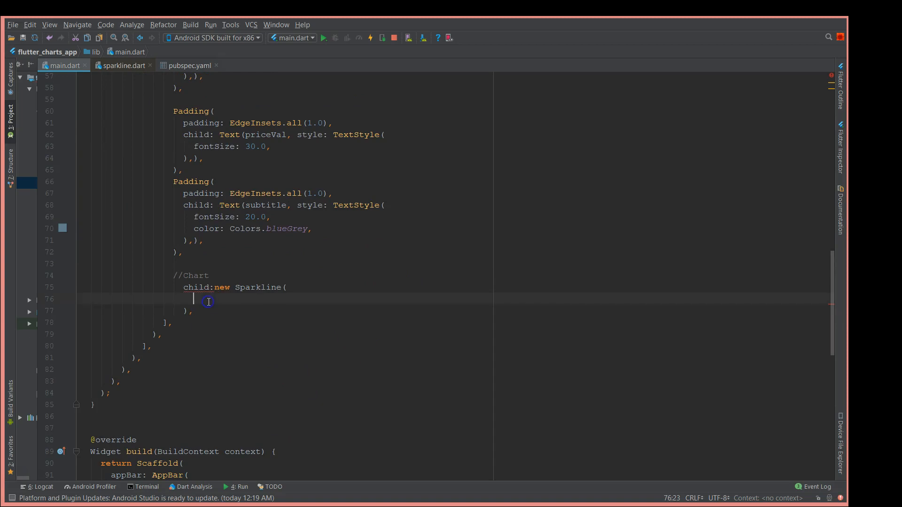
text(data:d)
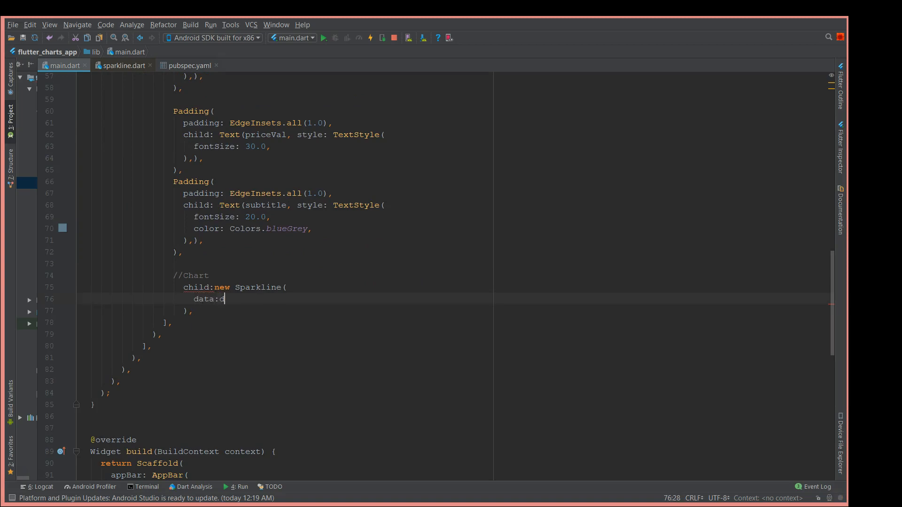
text(ata,)
text(line)
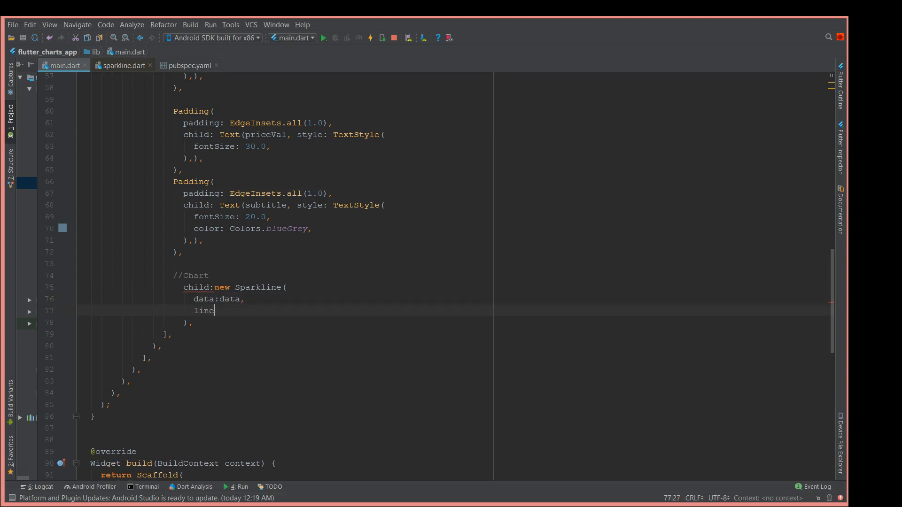
text(Color:)
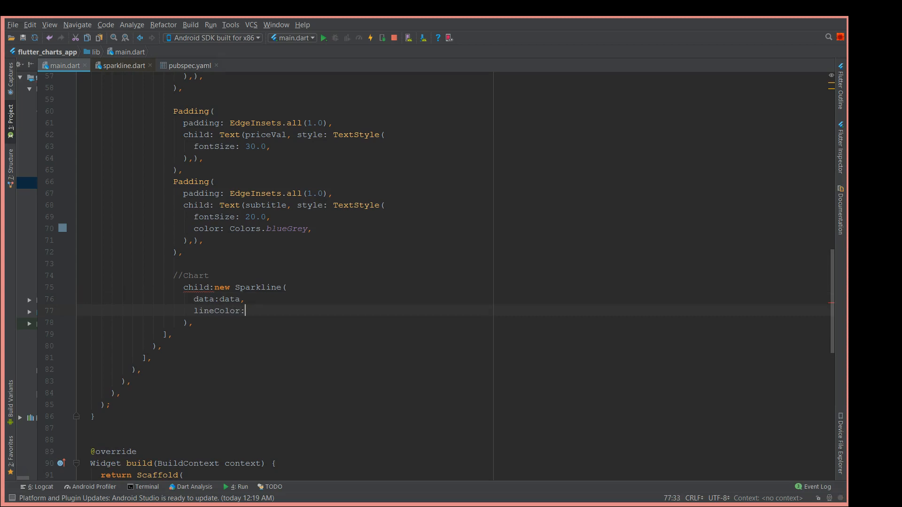
text(Color())
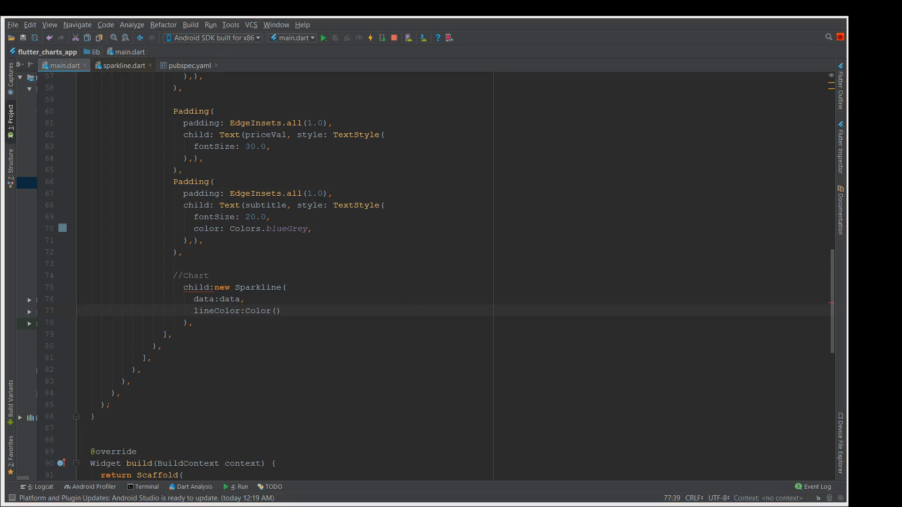
click(278, 311)
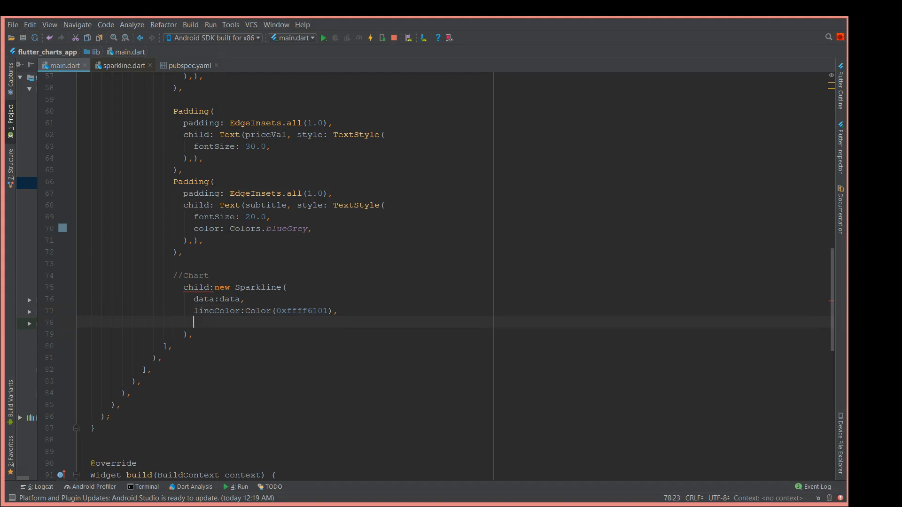
click(323, 37)
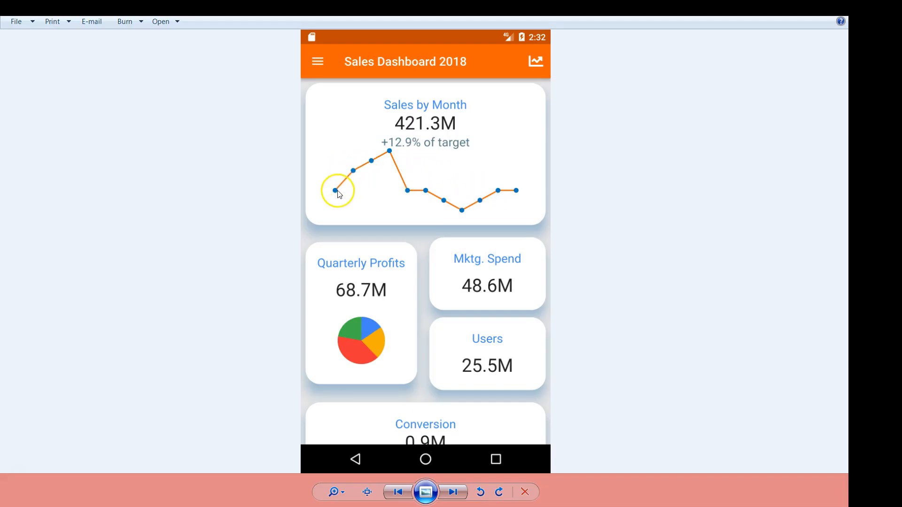
mouse_move(474, 207)
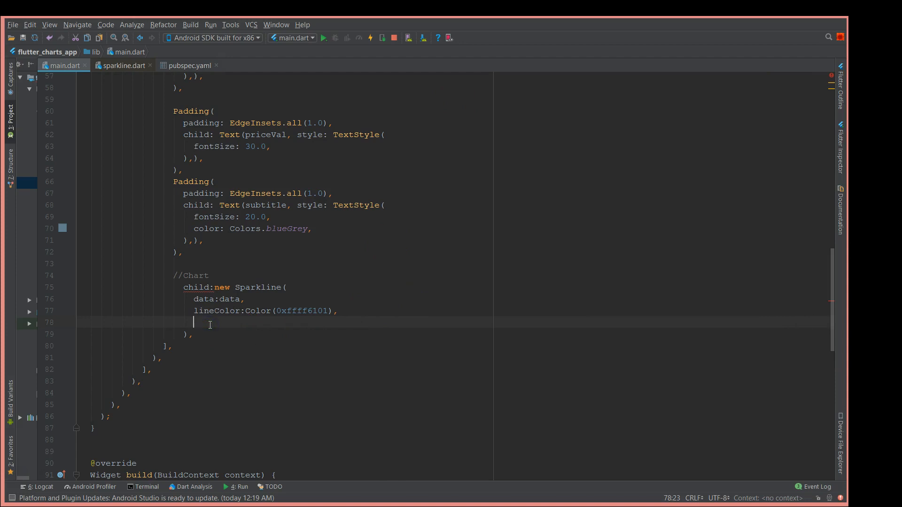
Set the Sparkline's pointsMode to PointsMode.all
text(p)
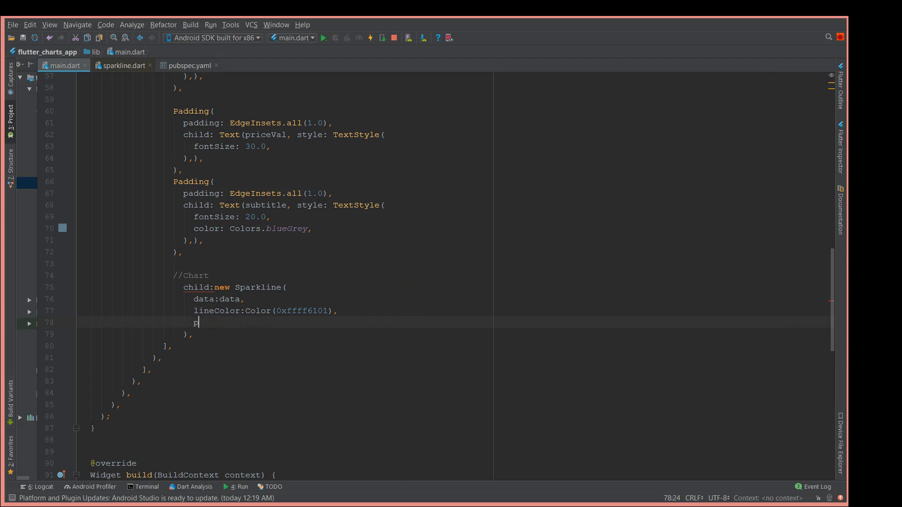
text(ont)
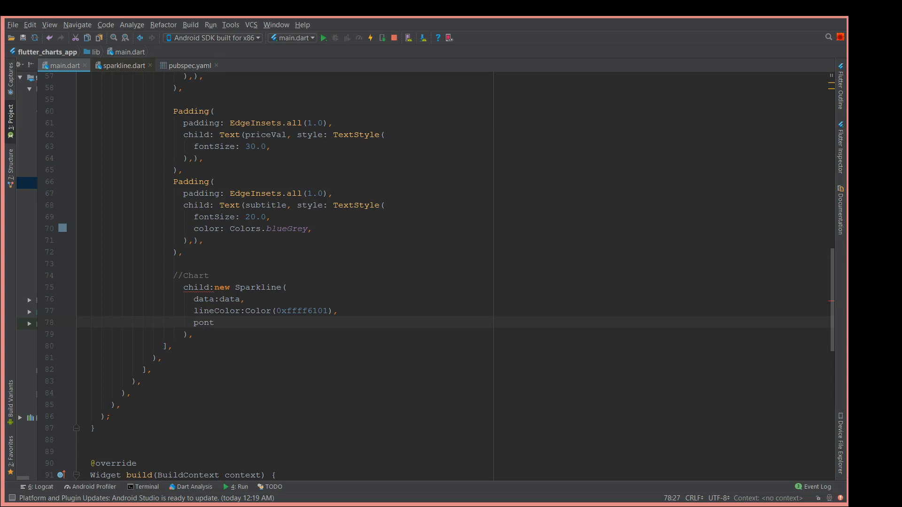
click(214, 322)
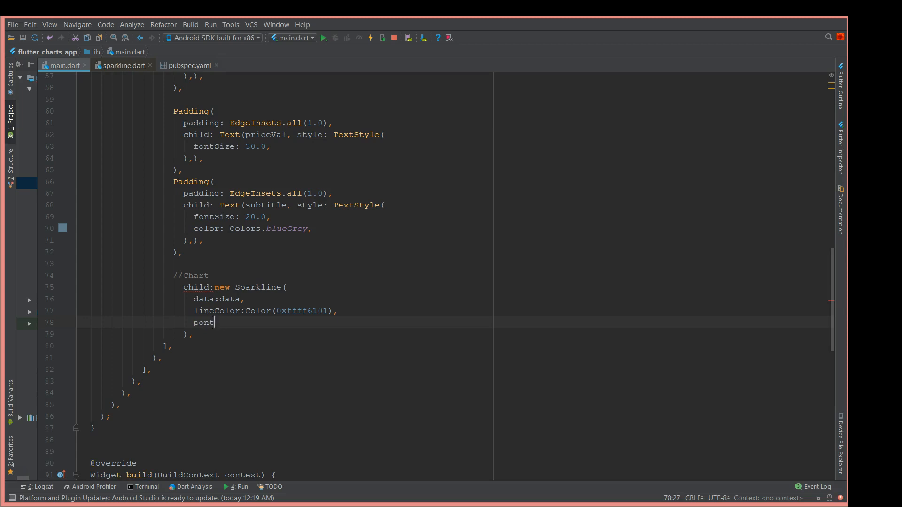
text(smod)
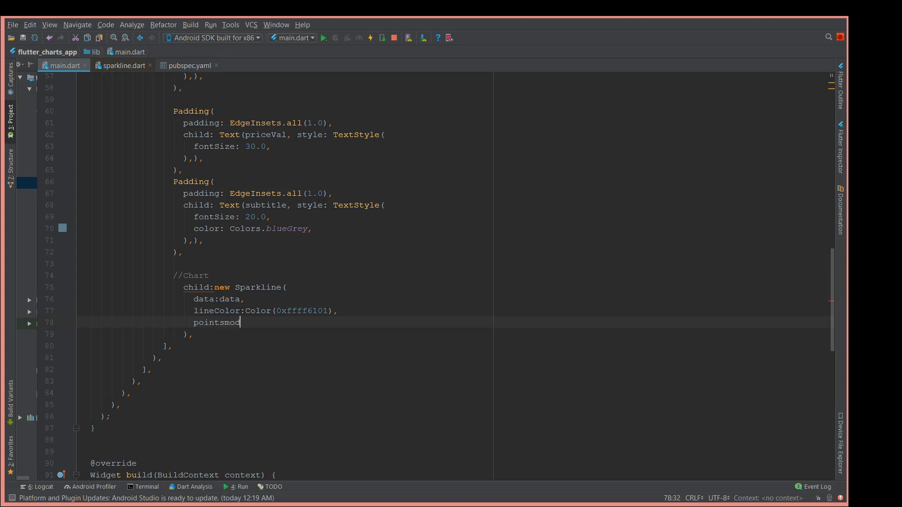
text(e)
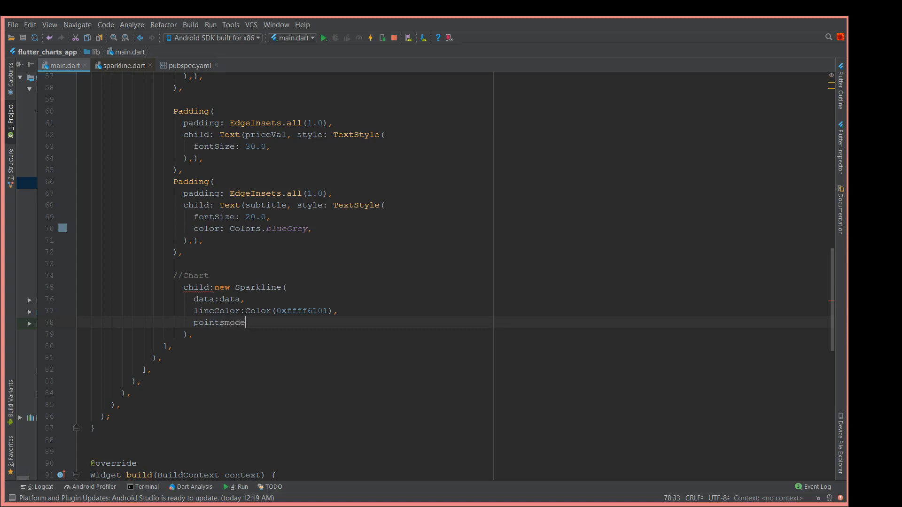
text(:po)
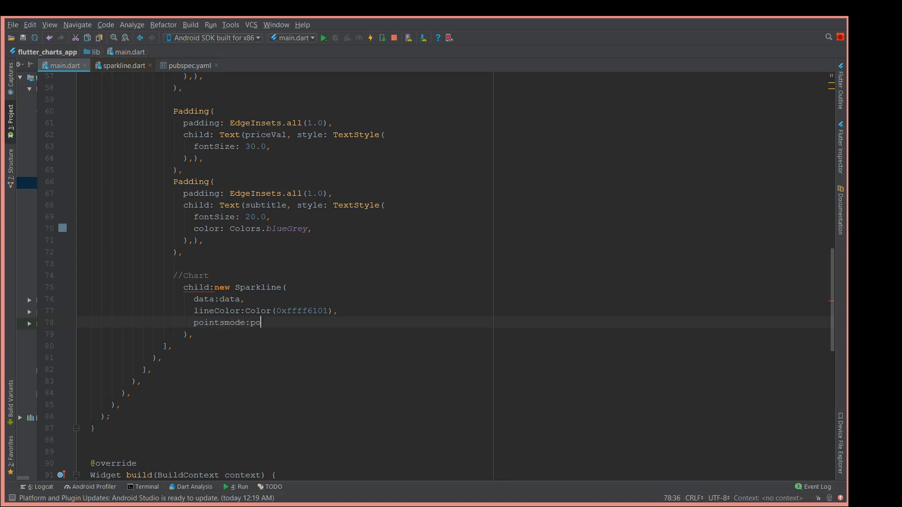
text(int)
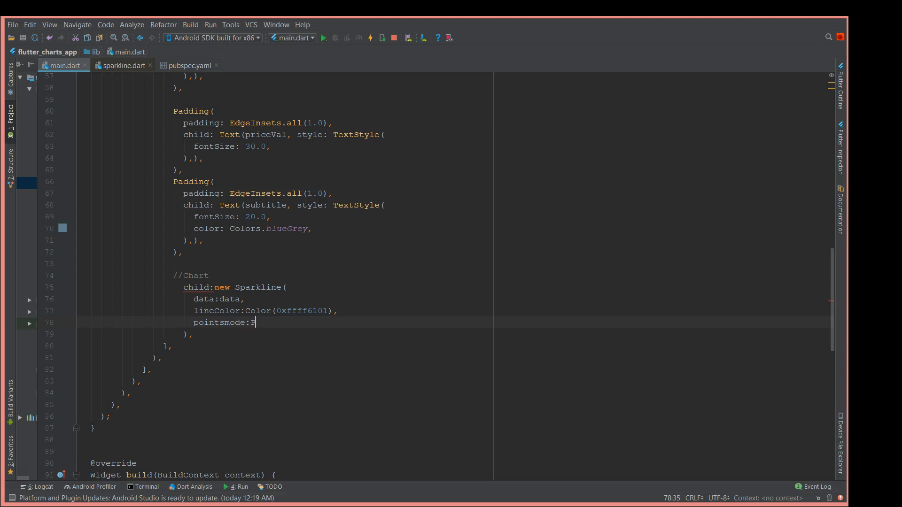
text(oints)
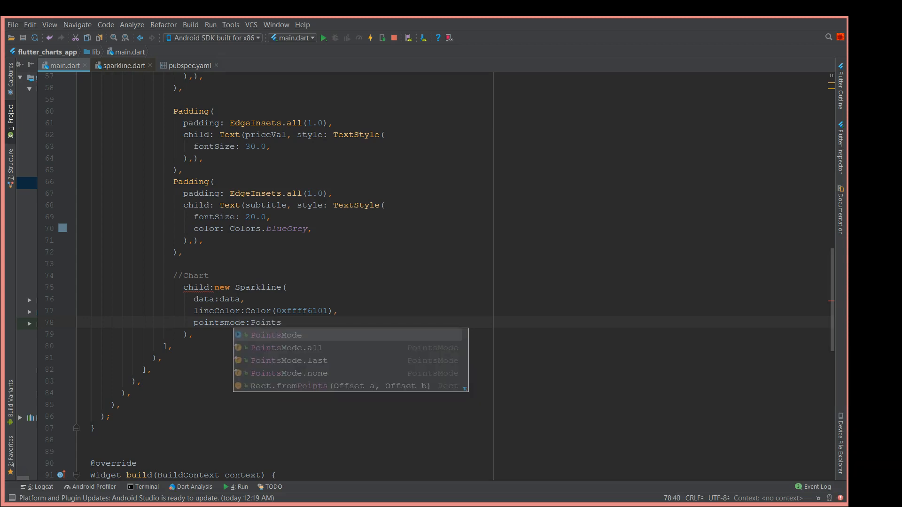
text(M)
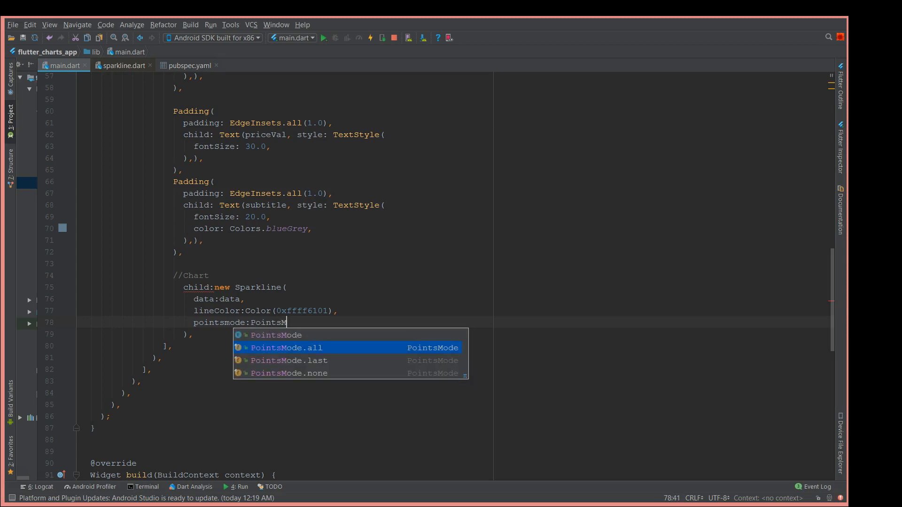
mouse_move(319, 367)
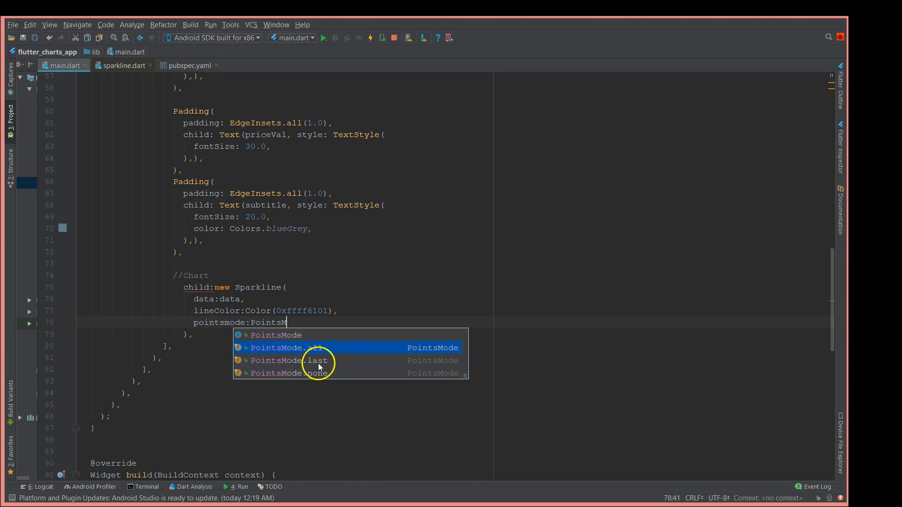
mouse_move(321, 379)
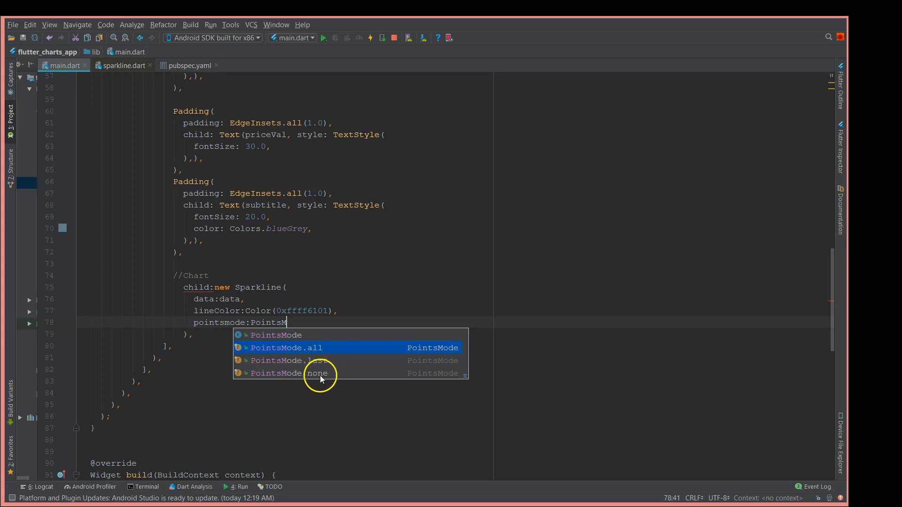
mouse_move(358, 371)
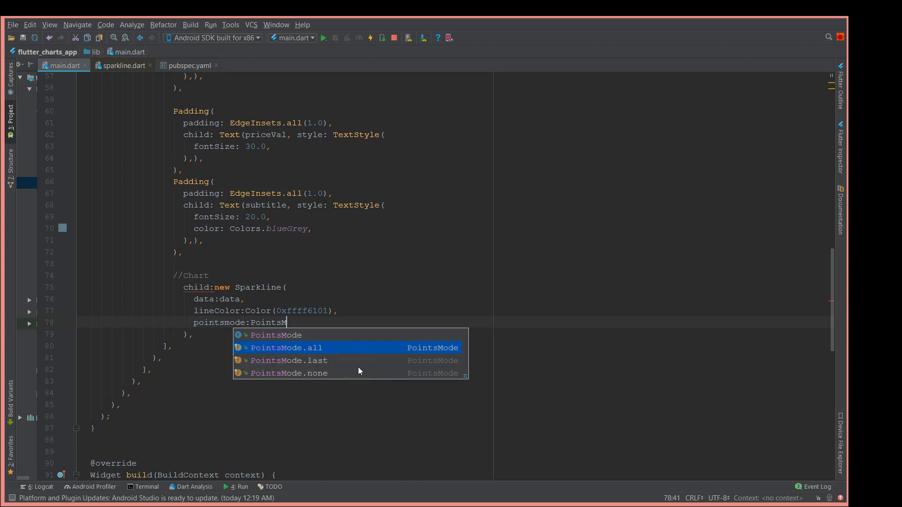
mouse_move(324, 366)
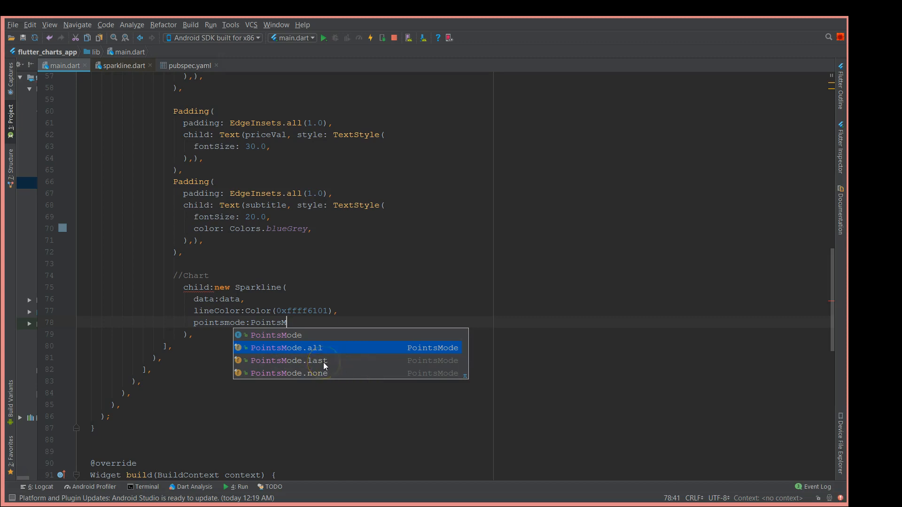
mouse_move(317, 350)
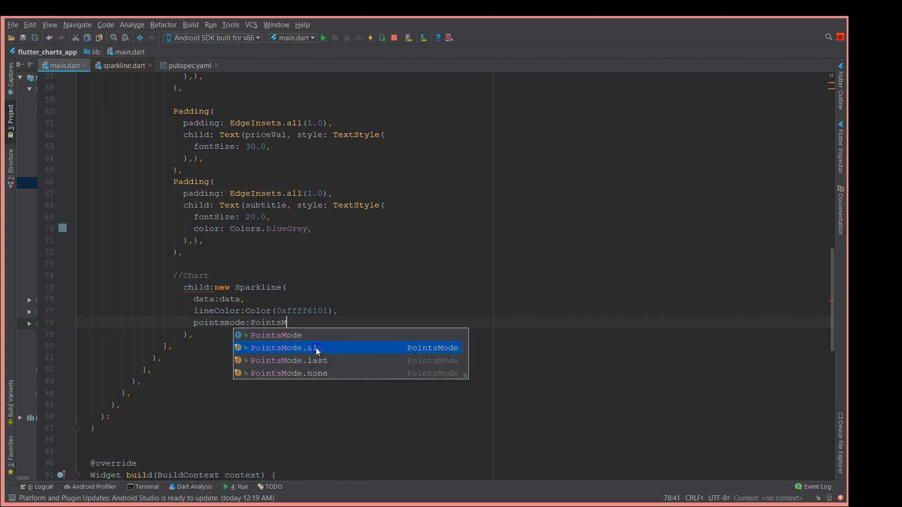
click(285, 347)
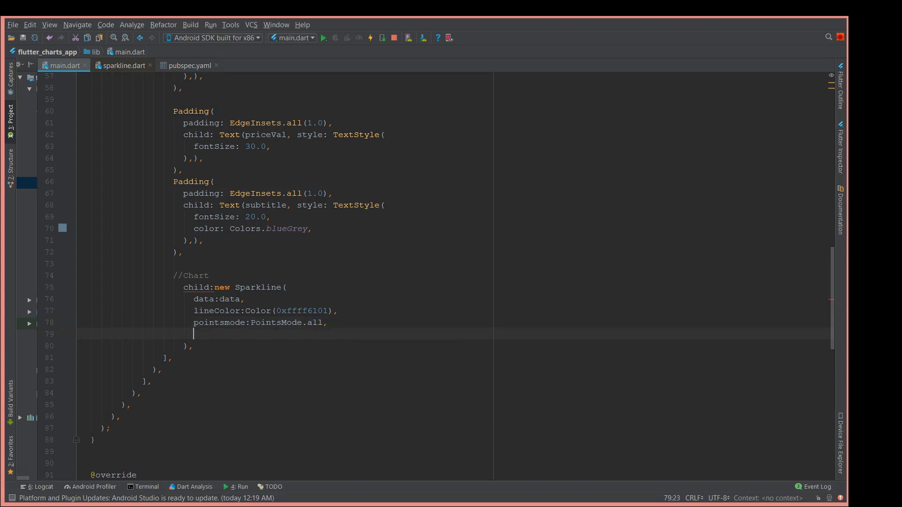
Add pointSize: 8.0 and wrap the Sparkline in a Padding of EdgeInsets.all(1.0)
text(point)
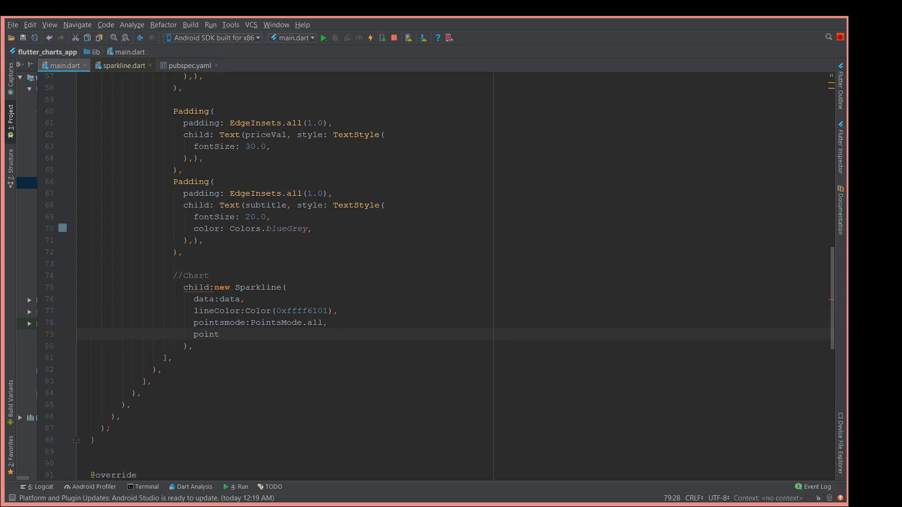
text(Size)
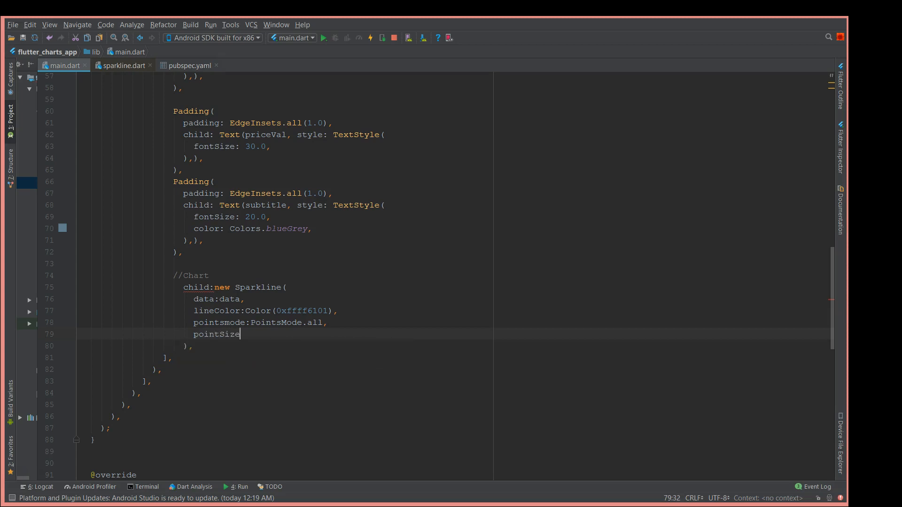
text(:8.0)
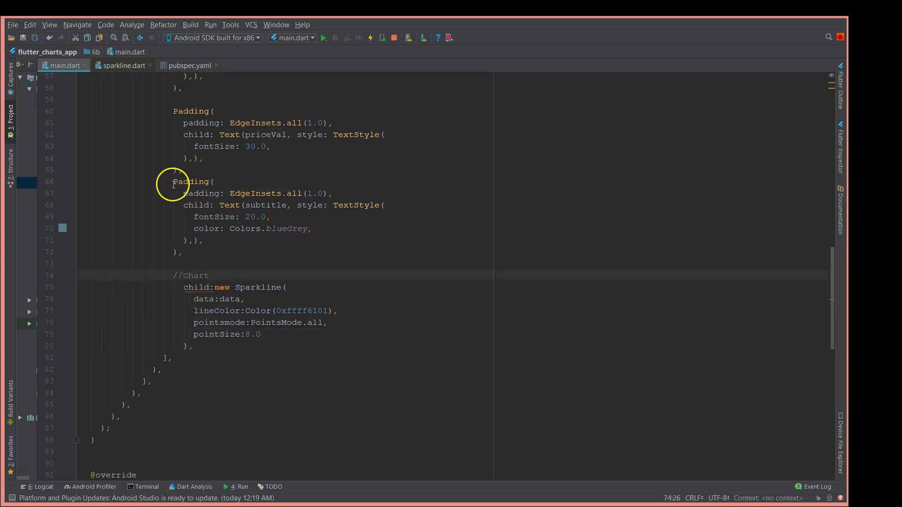
click(238, 276)
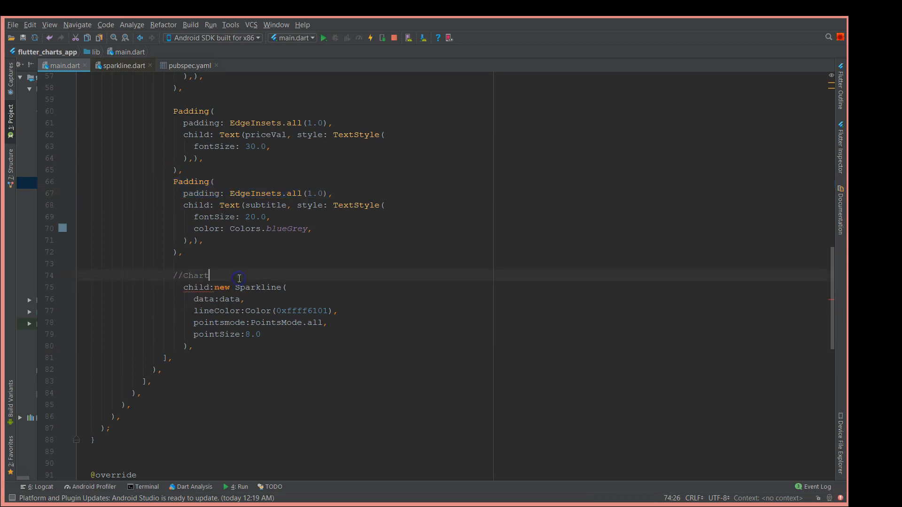
text(Padding()
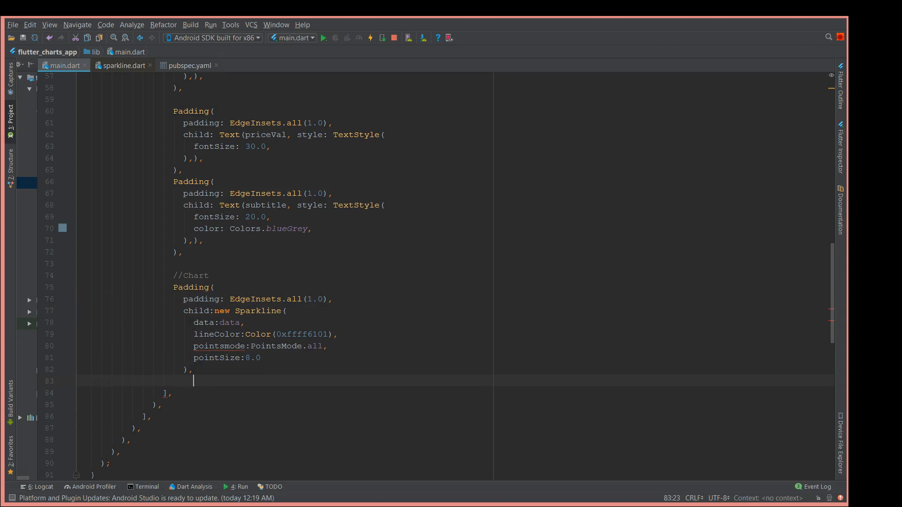
text(),)
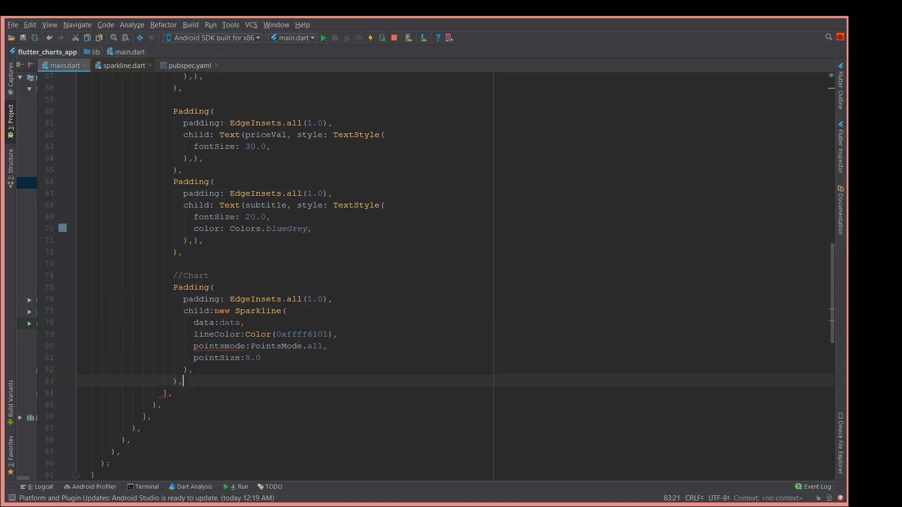
click(347, 345)
text(M)
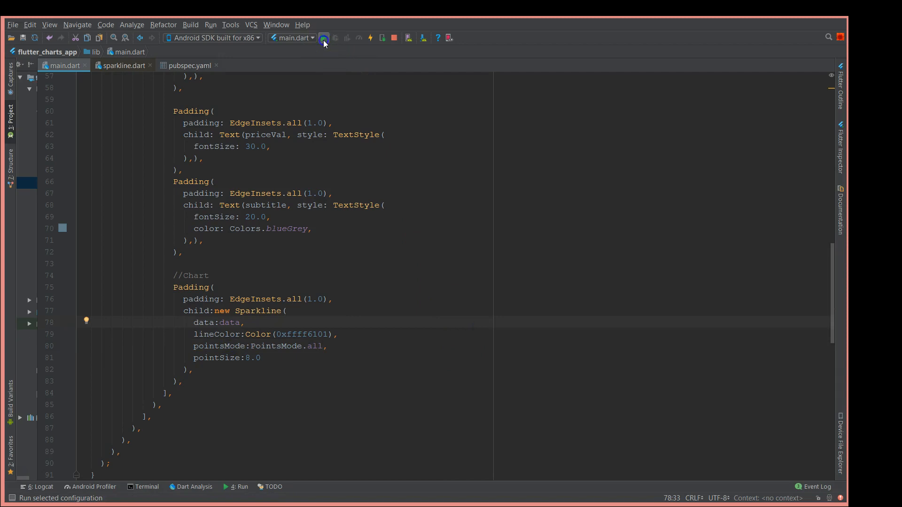
click(323, 38)
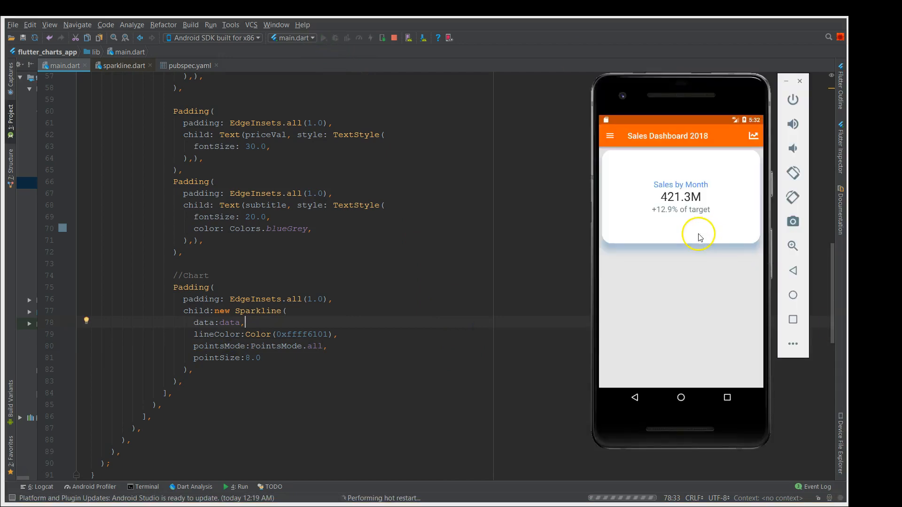
mouse_move(666, 230)
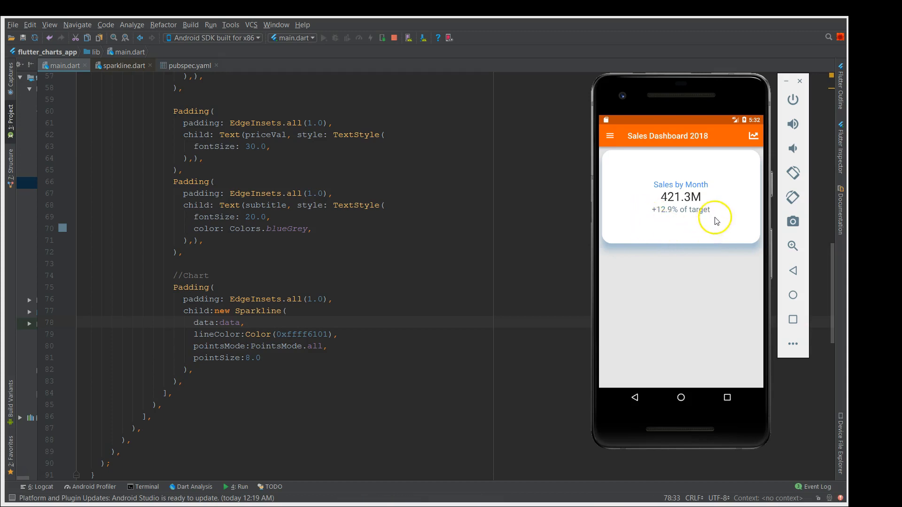
click(323, 38)
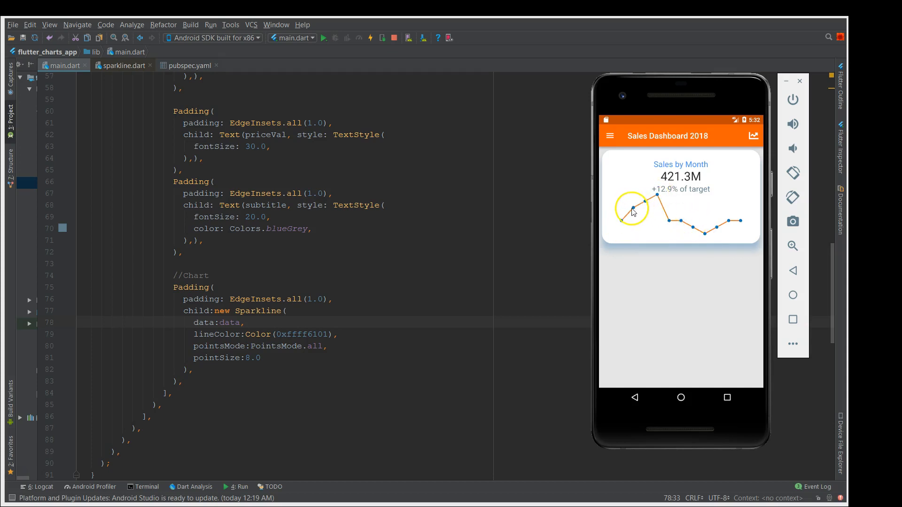
mouse_move(680, 214)
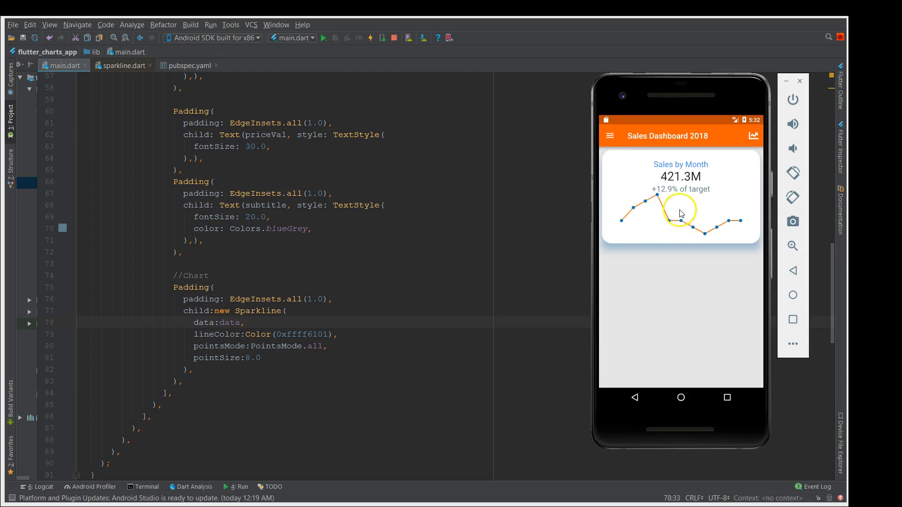
mouse_move(742, 227)
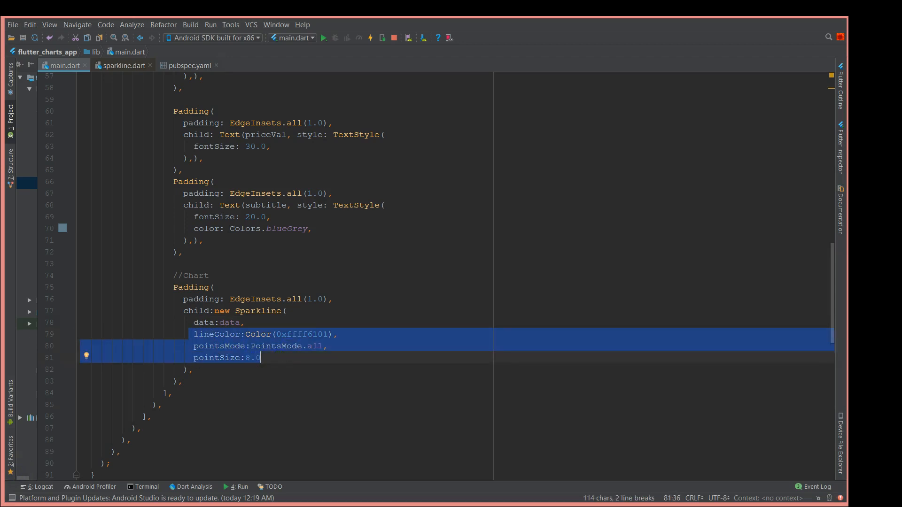
Replace the lineColor and point settings with fillMode: FillMode.below
key(Delete)
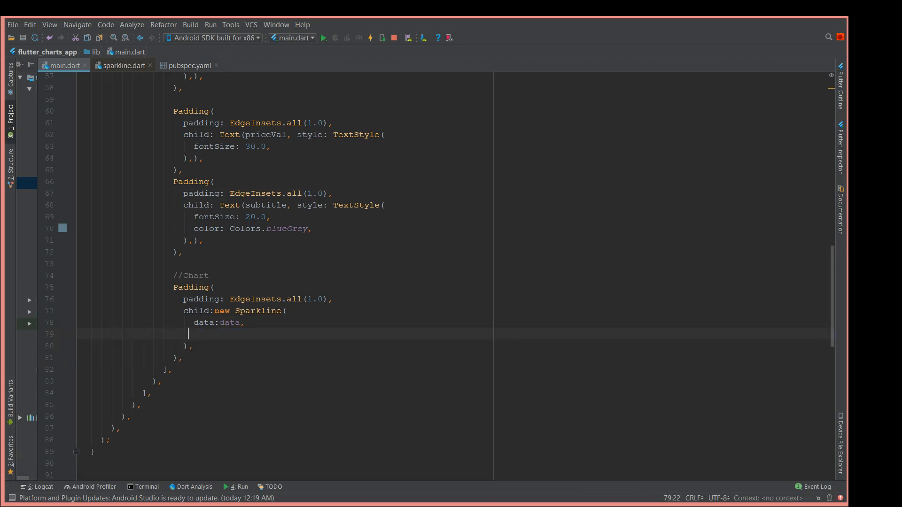
text(fillMode: ,)
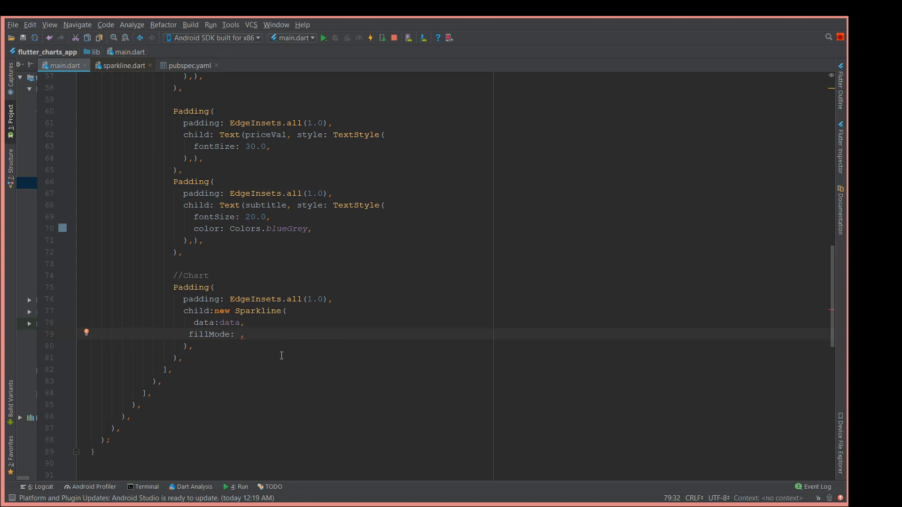
click(324, 38)
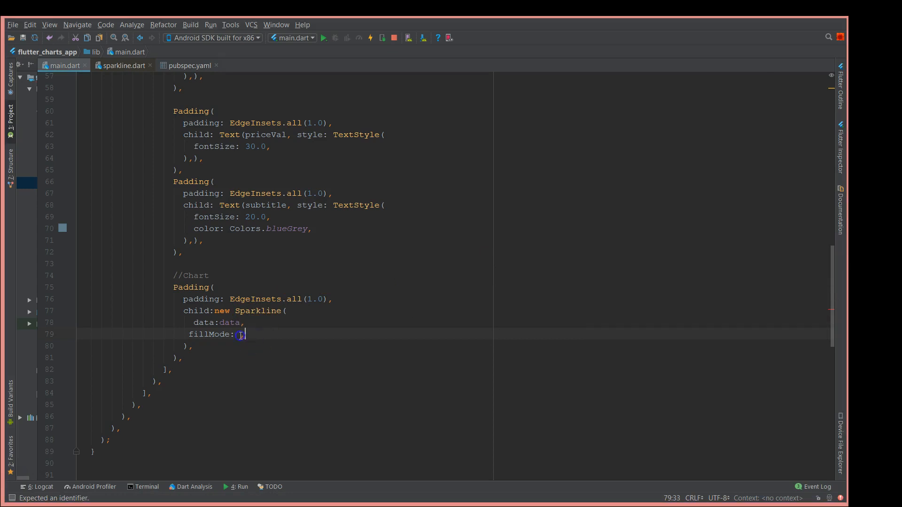
key(Backspace)
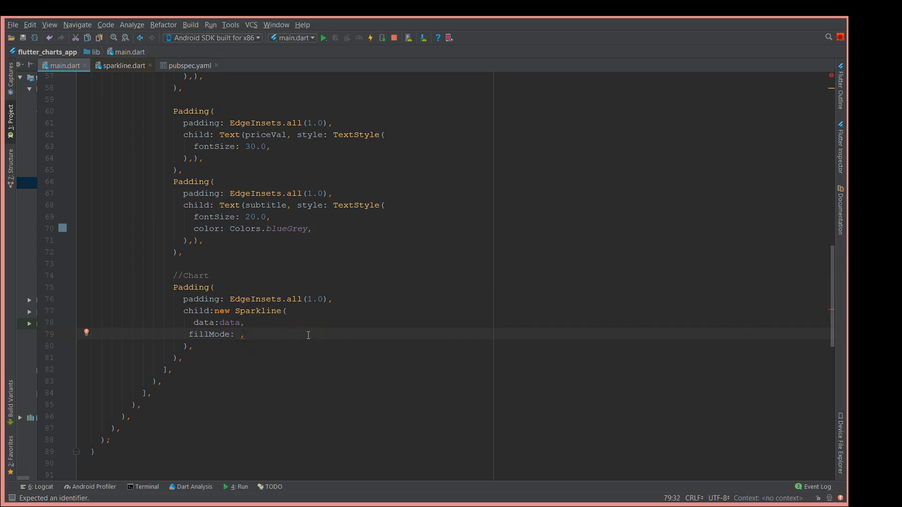
text(FillM)
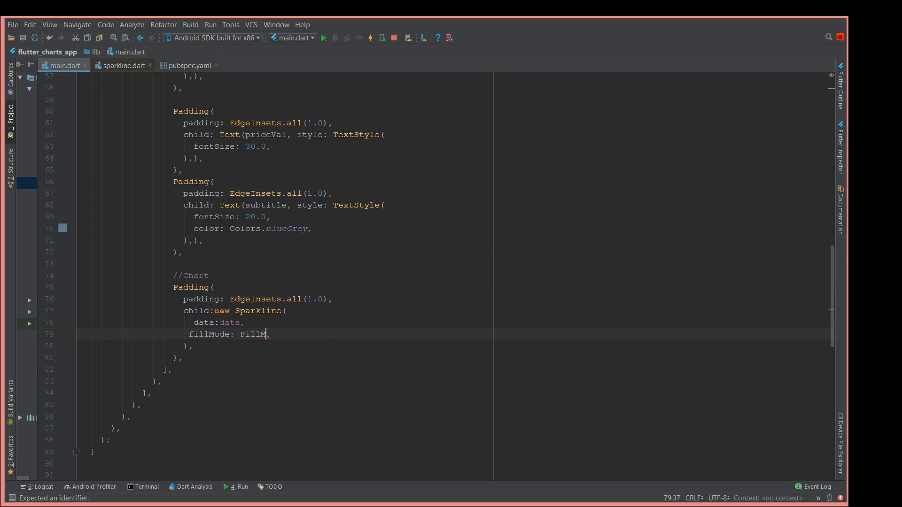
text(ode.)
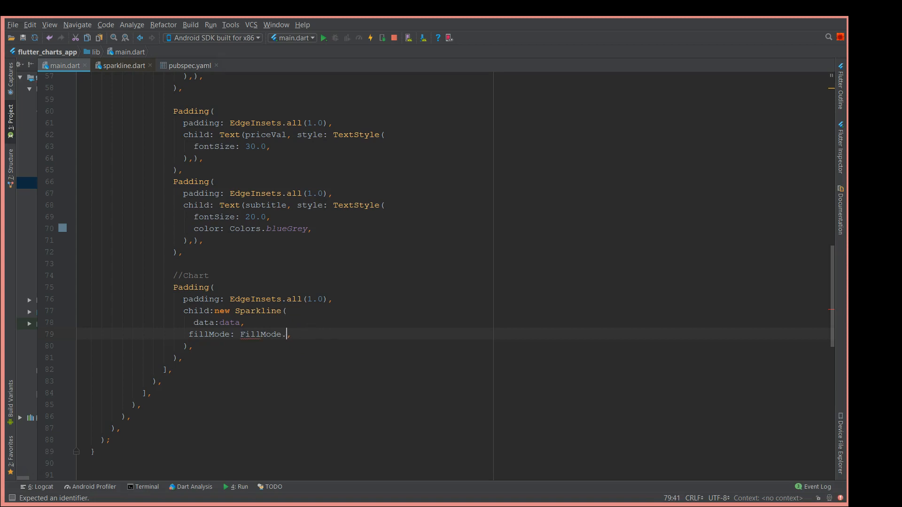
text(below)
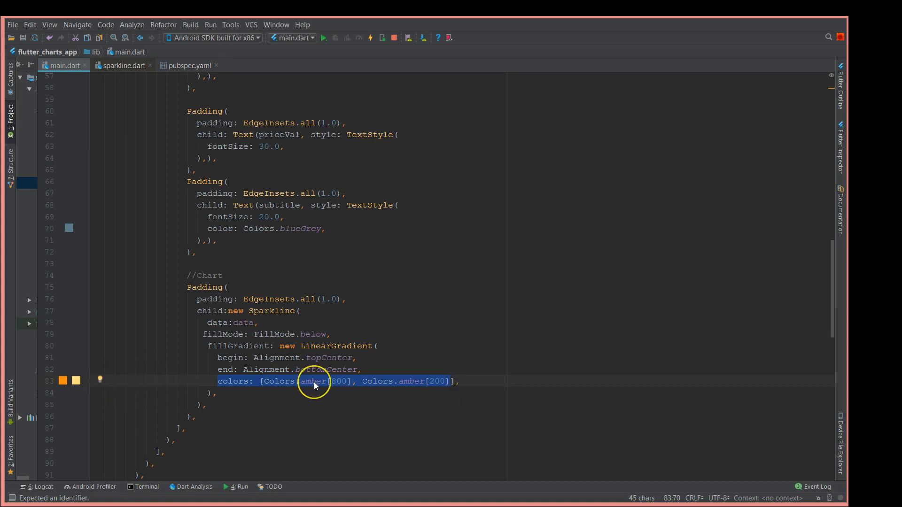
mouse_move(443, 388)
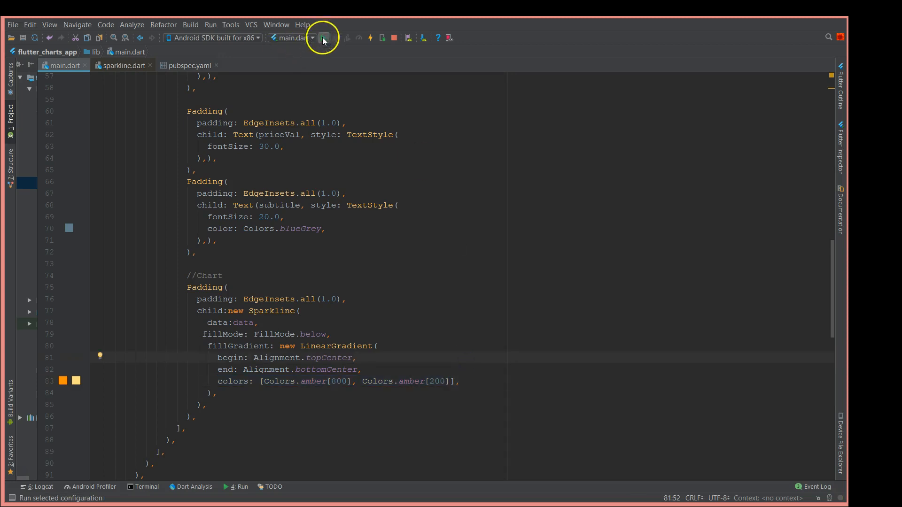
Rerun the app so the sparkline tile shows the amber gradient fill
click(322, 38)
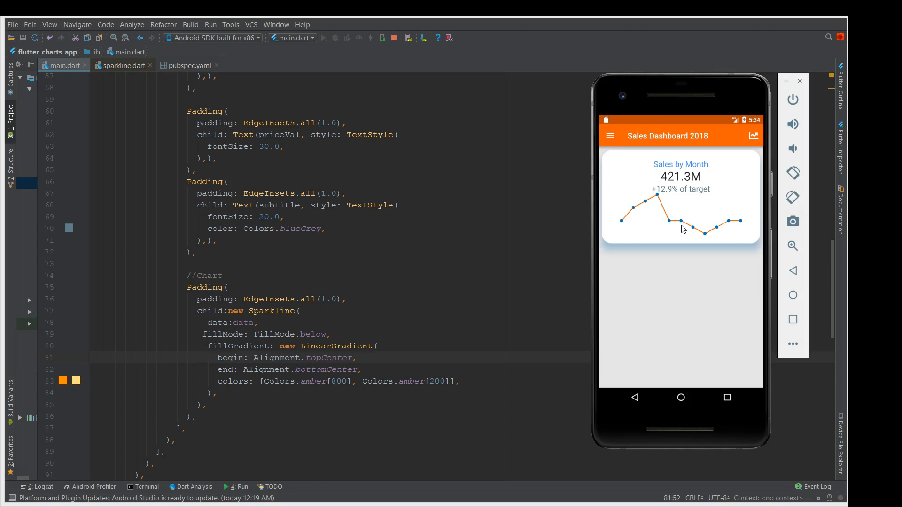
click(324, 37)
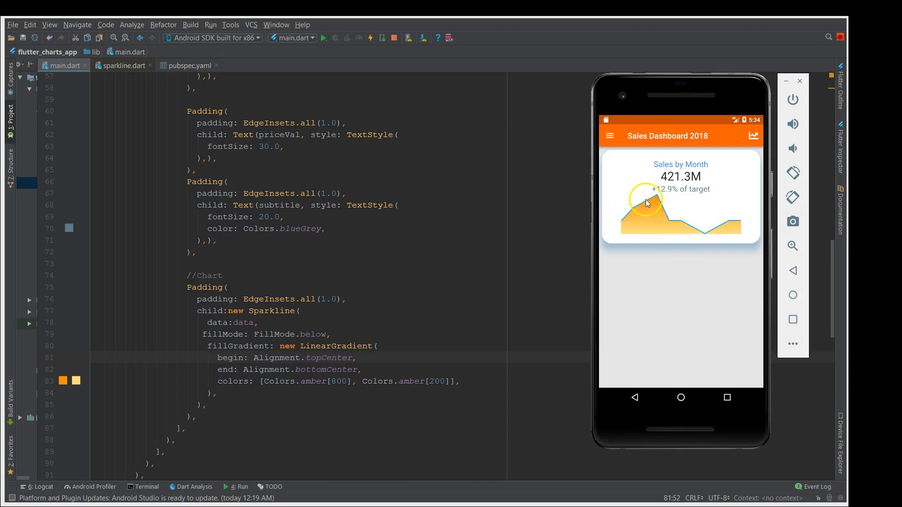
mouse_move(685, 225)
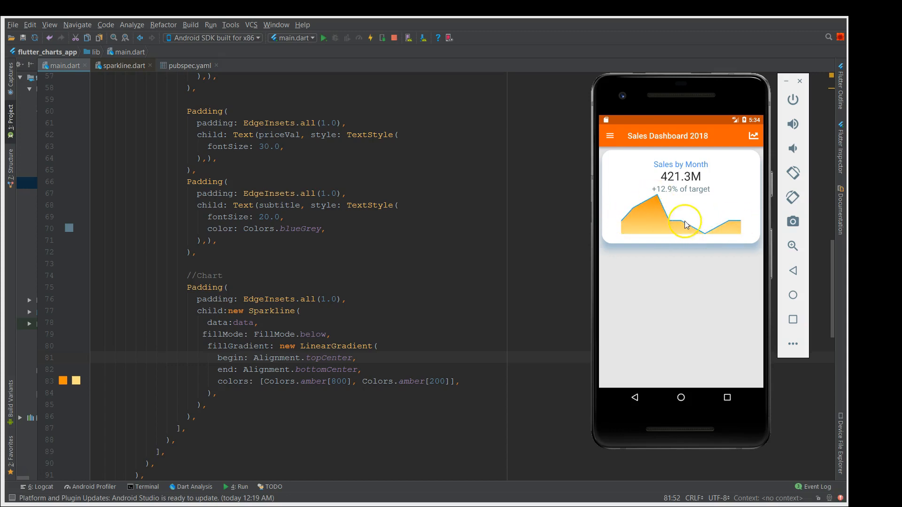
mouse_move(652, 216)
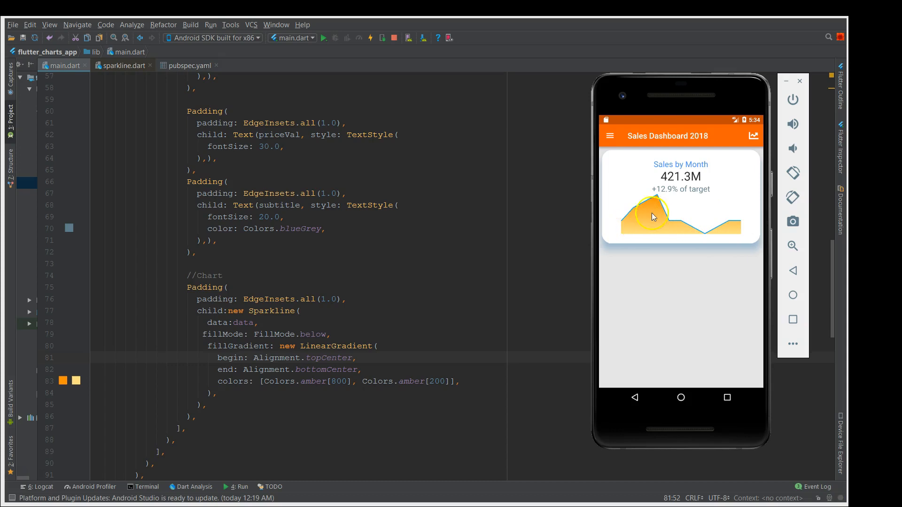
mouse_move(626, 220)
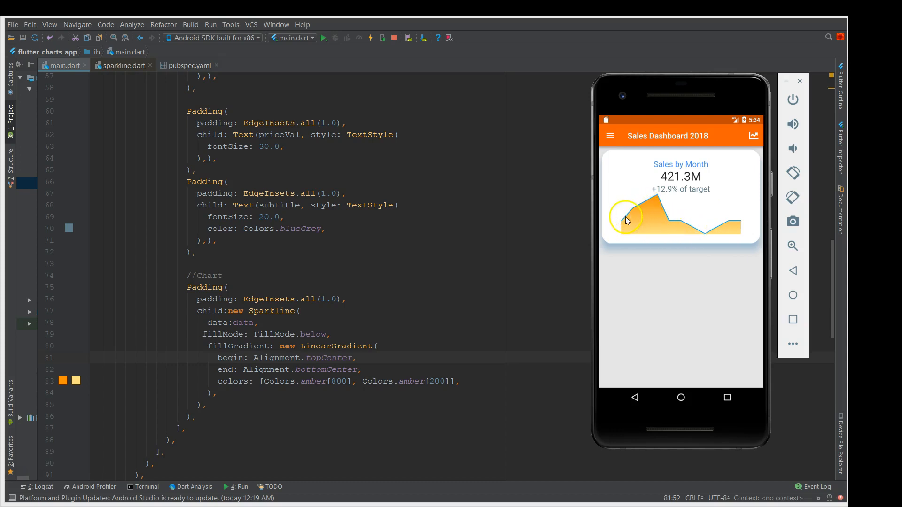
mouse_move(665, 224)
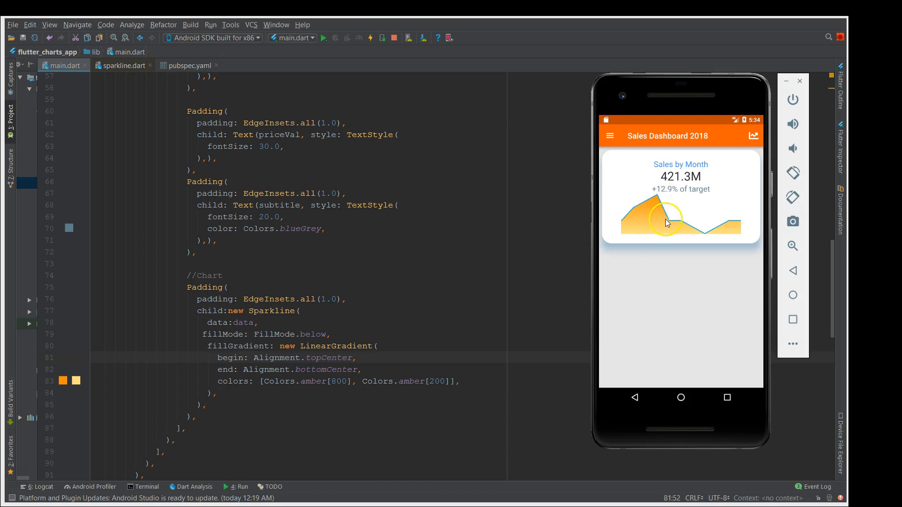
mouse_move(632, 224)
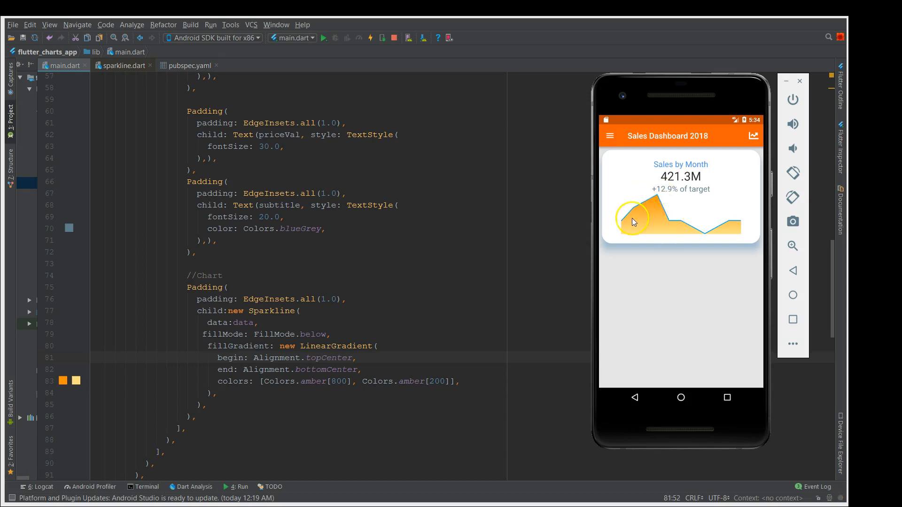
mouse_move(647, 236)
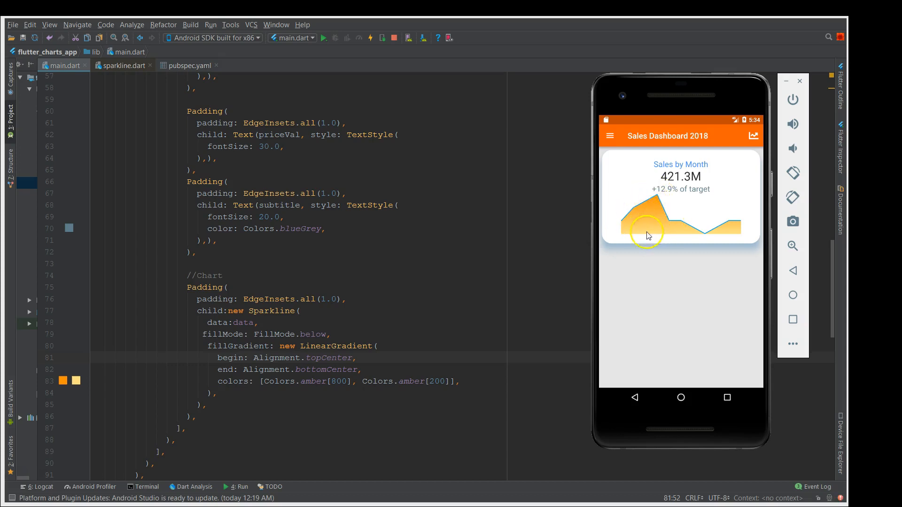
mouse_move(740, 232)
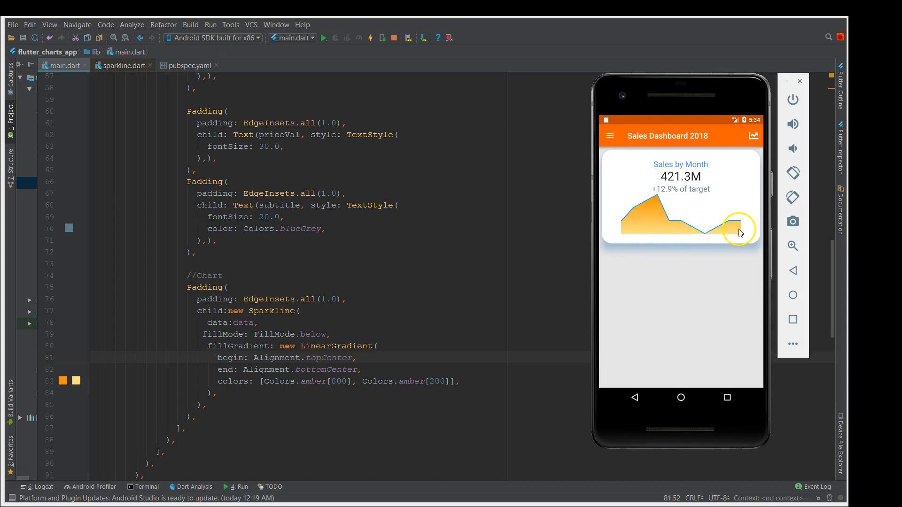
mouse_move(259, 368)
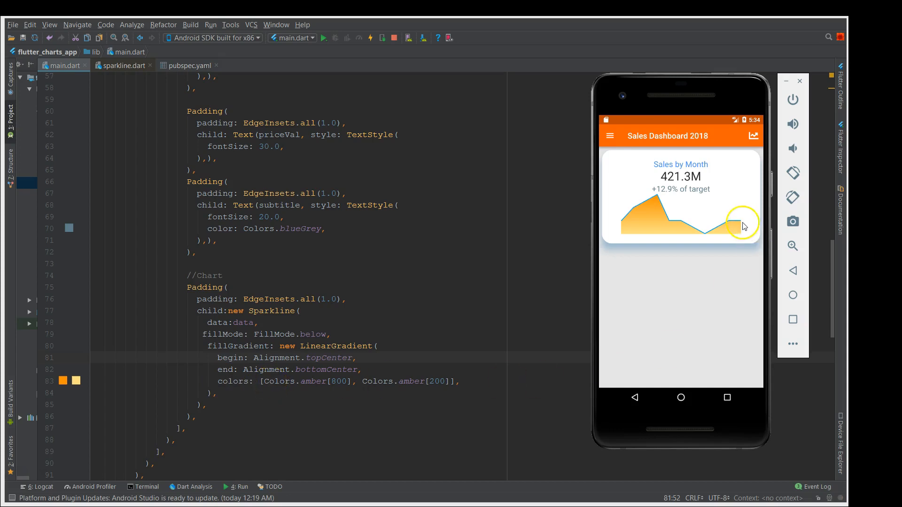
mouse_move(696, 238)
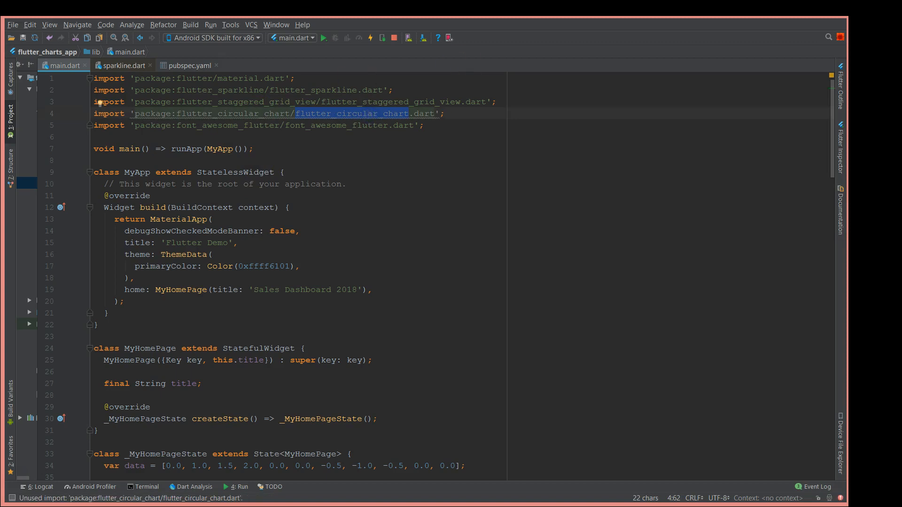
click(323, 37)
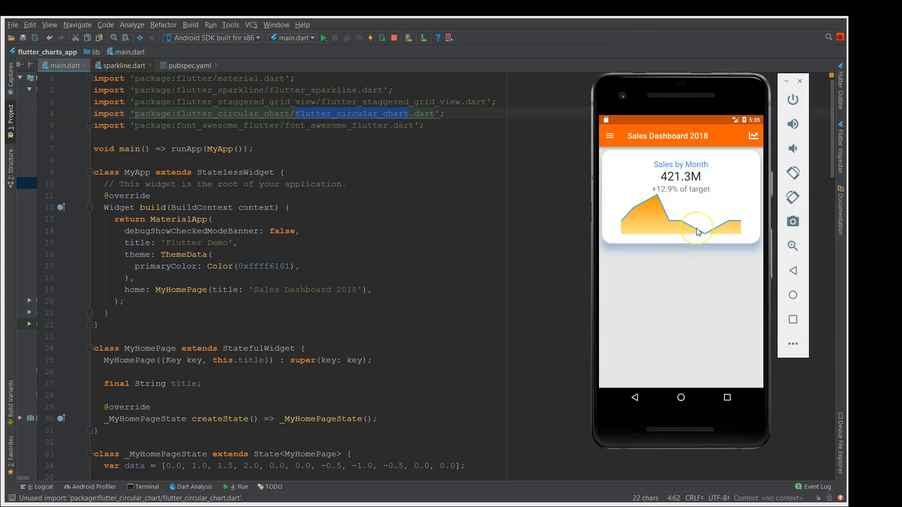
mouse_move(640, 224)
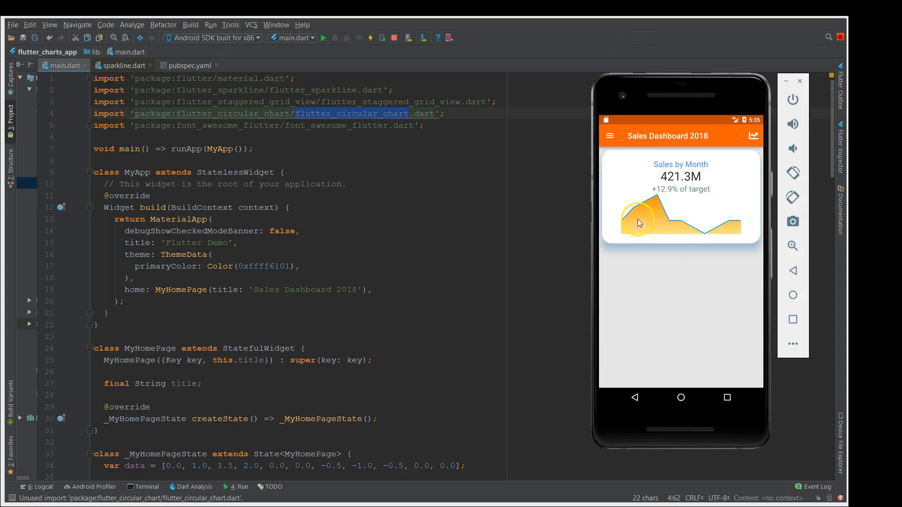
mouse_move(652, 240)
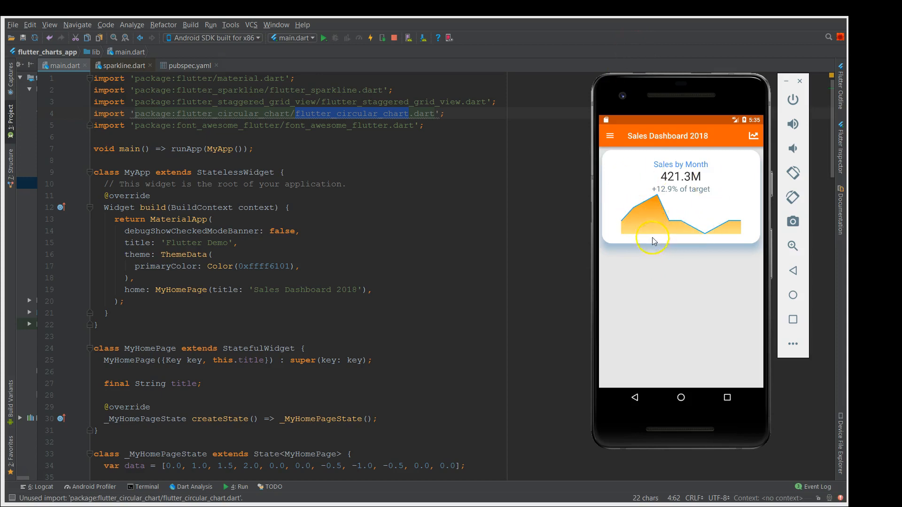
mouse_move(653, 232)
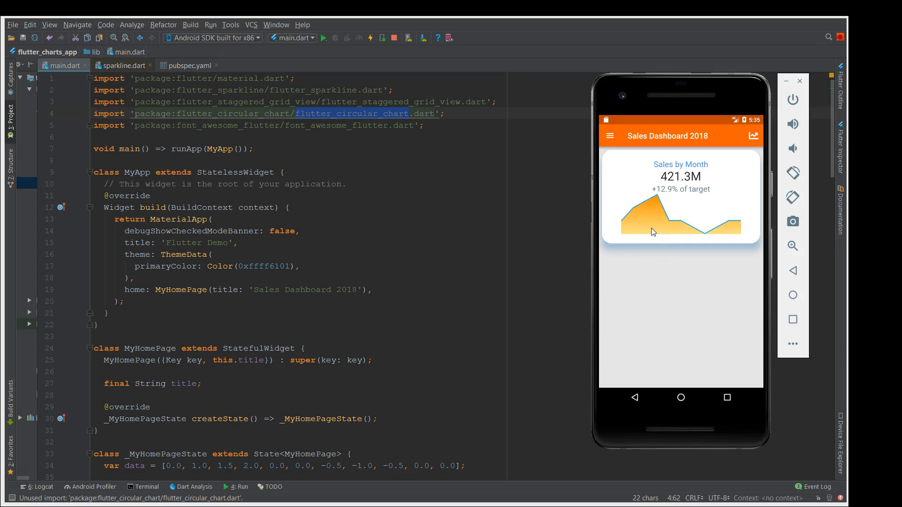
mouse_move(653, 236)
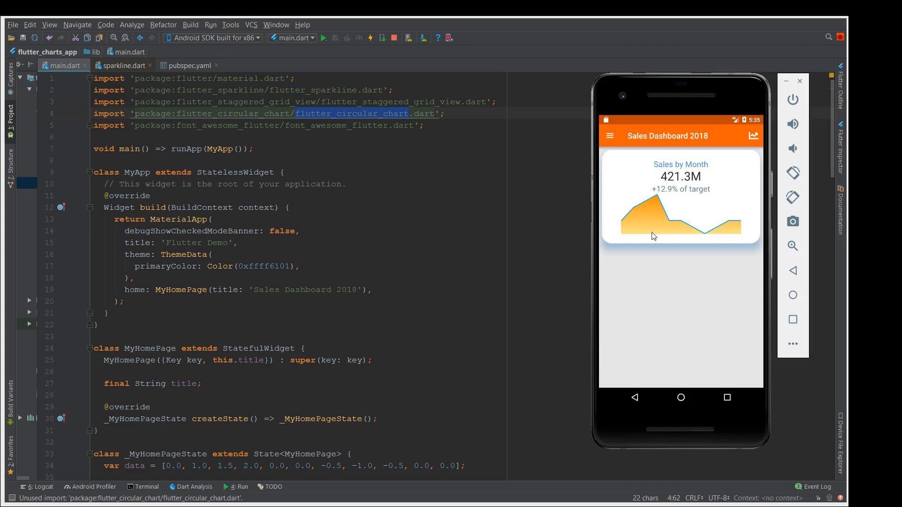
mouse_move(355, 336)
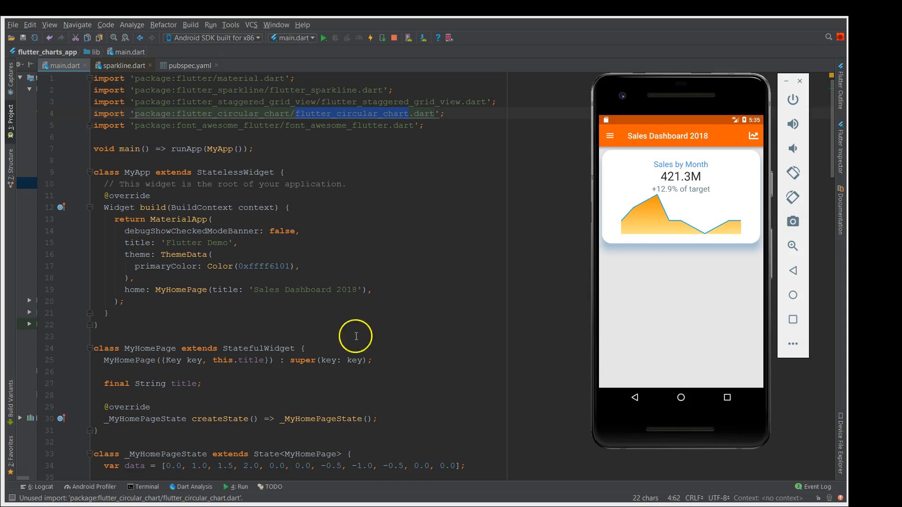